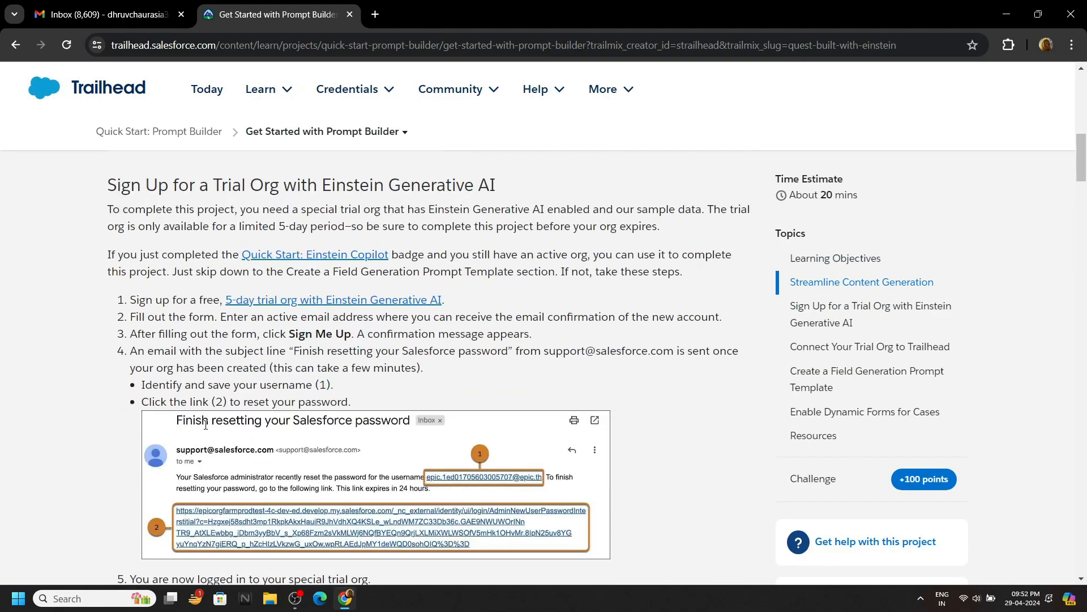
# Step: Submit the 5-day Einstein trial org sign-up form with the email filled in and Agreement accepted
pyautogui.click(333, 299)
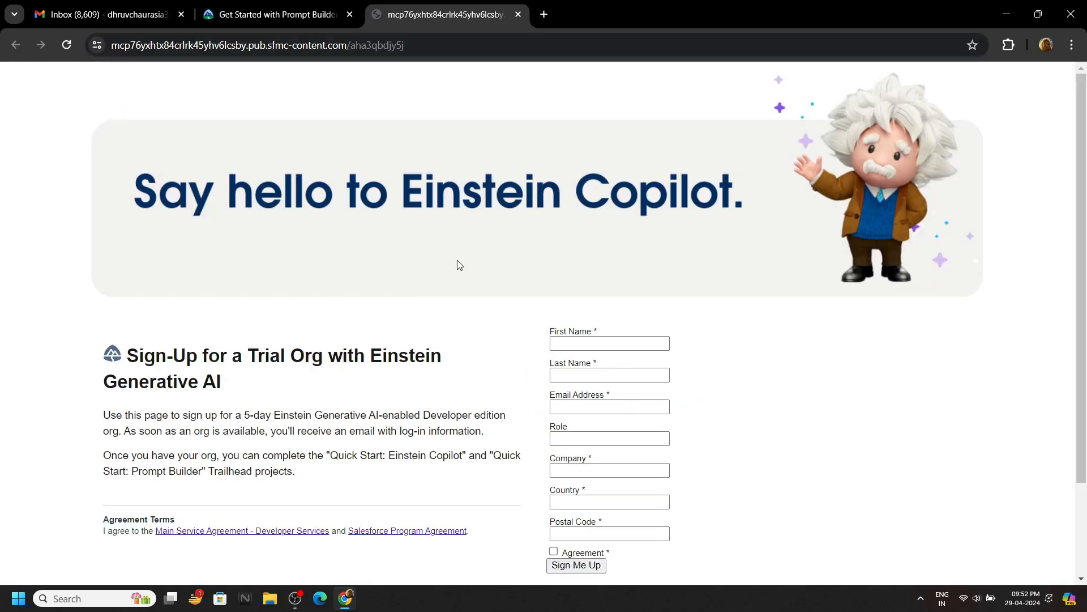
pyautogui.scroll(-3)
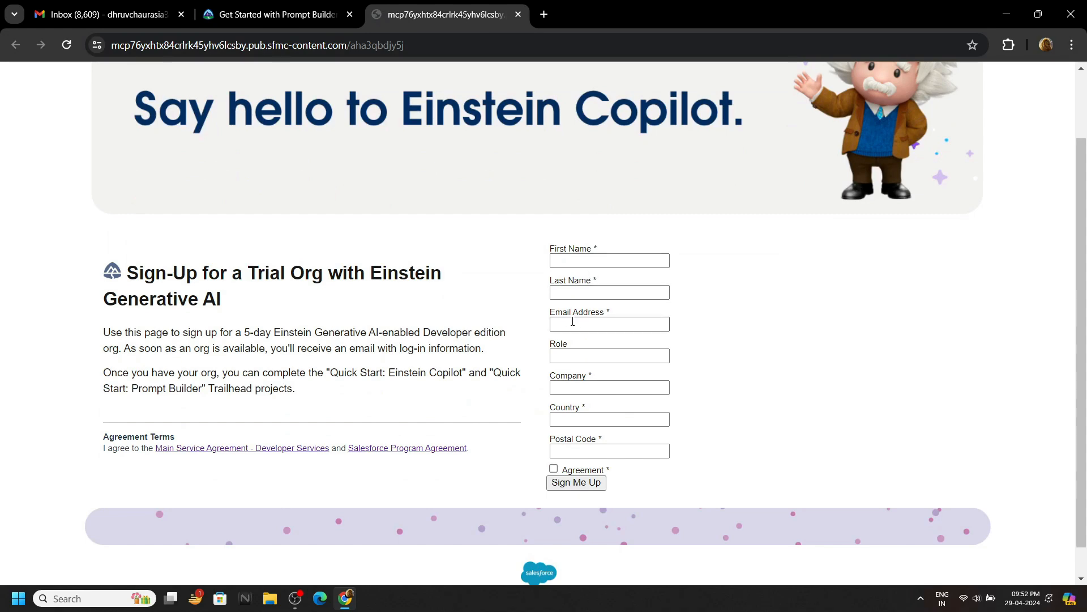
pyautogui.click(276, 14)
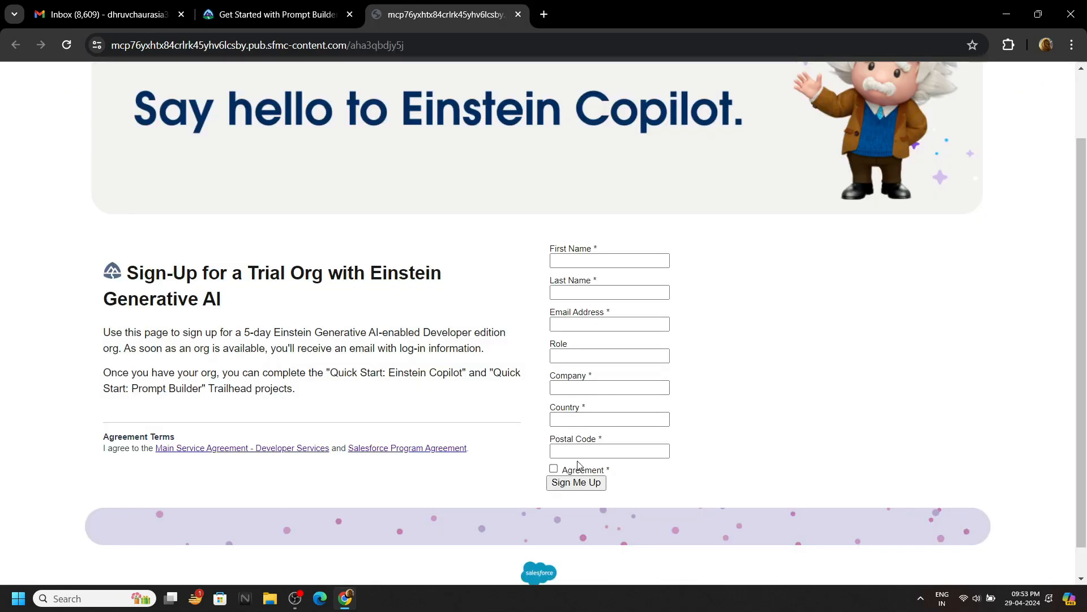
pyautogui.click(609, 387)
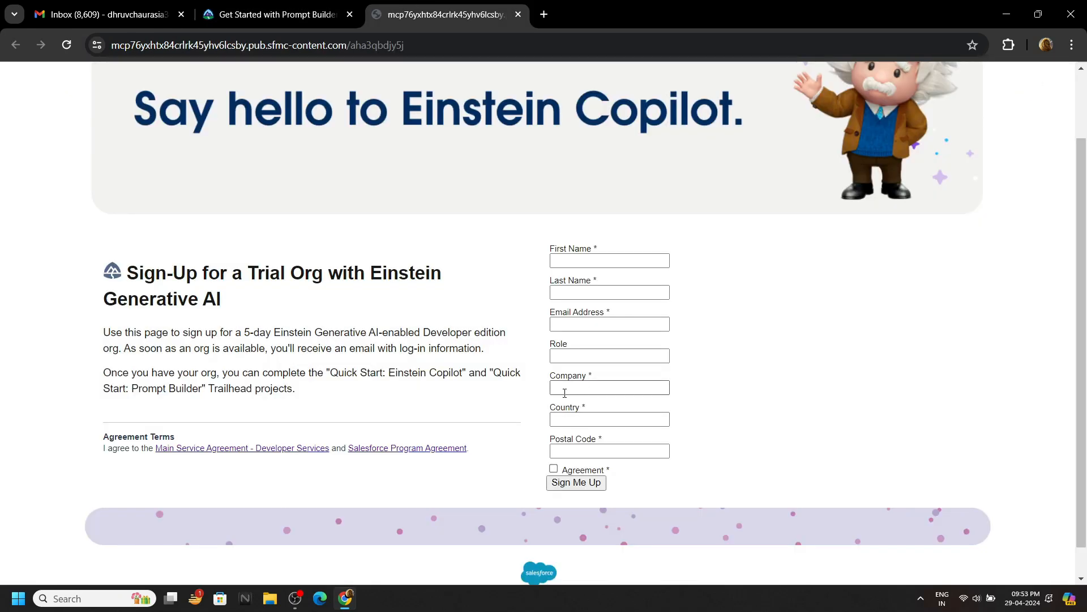
pyautogui.click(575, 485)
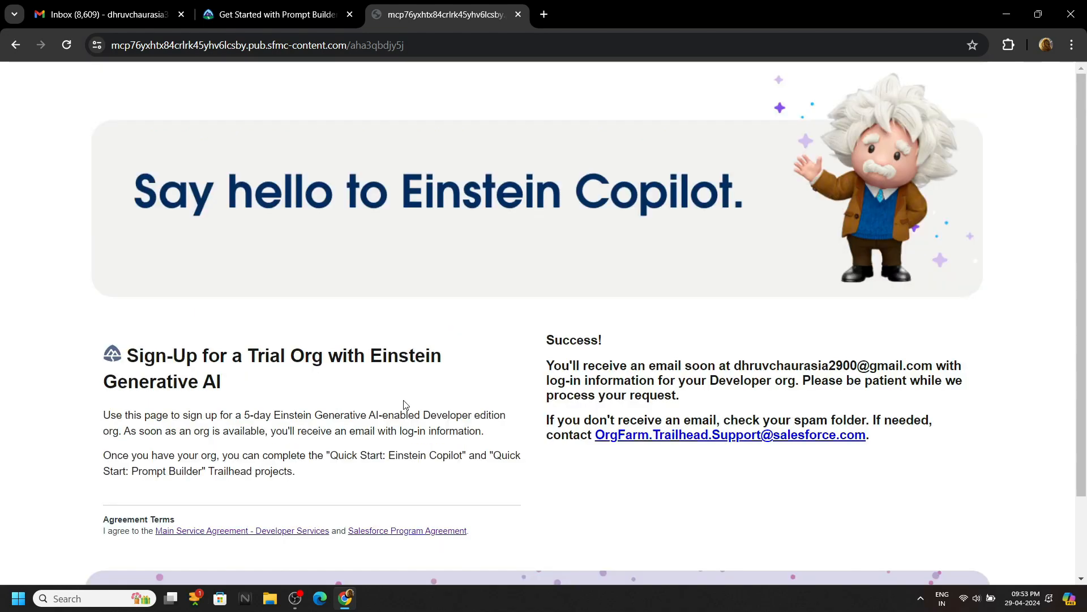
pyautogui.moveTo(466, 296)
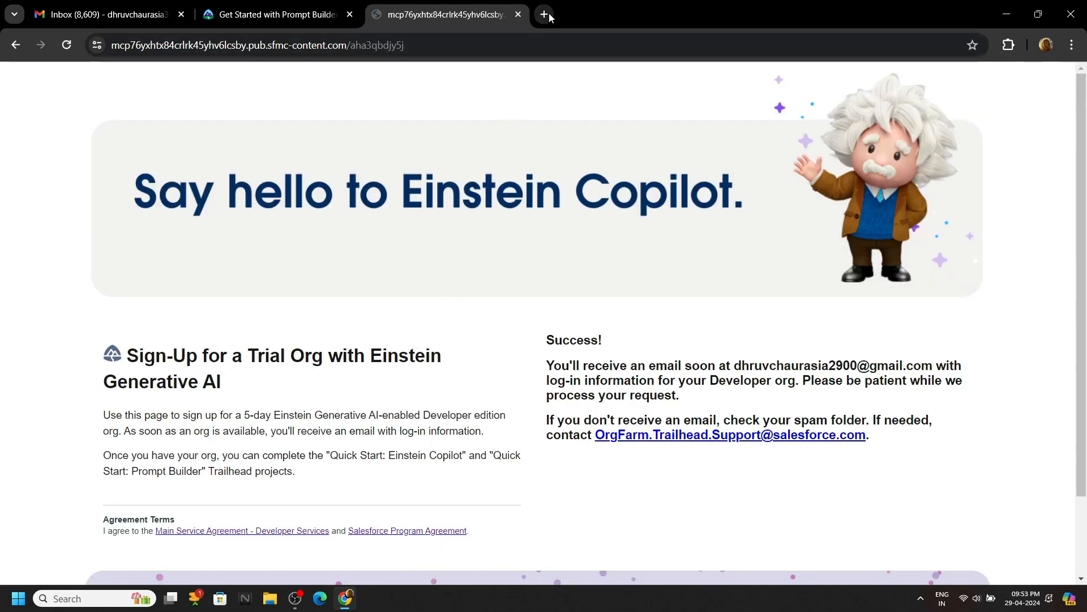
# Step: Set a new password from the reset email and decline saving it in the browser
pyautogui.click(545, 13)
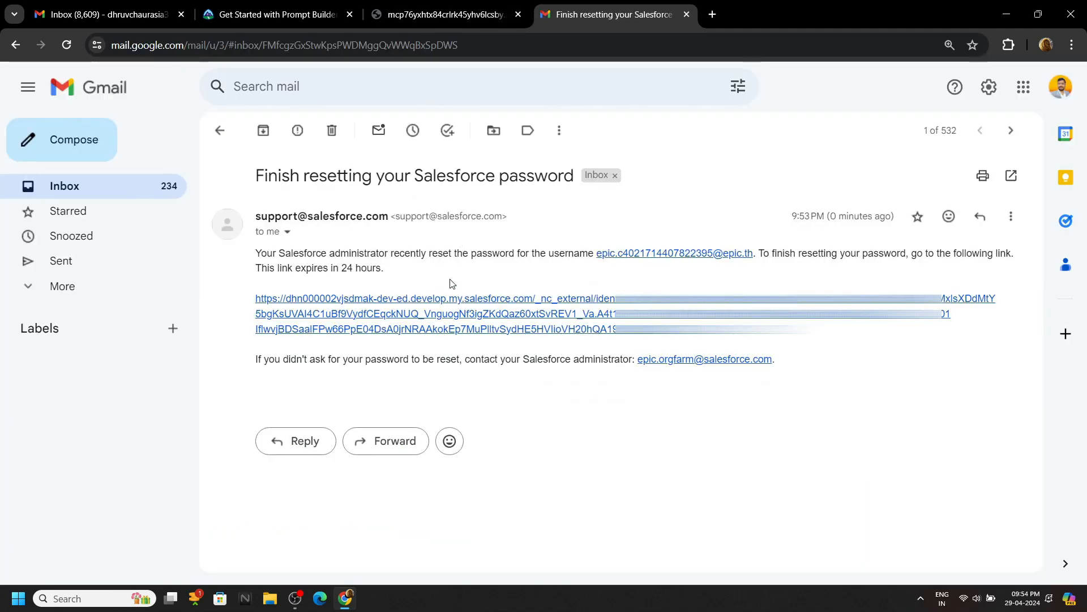
pyautogui.moveTo(503, 313)
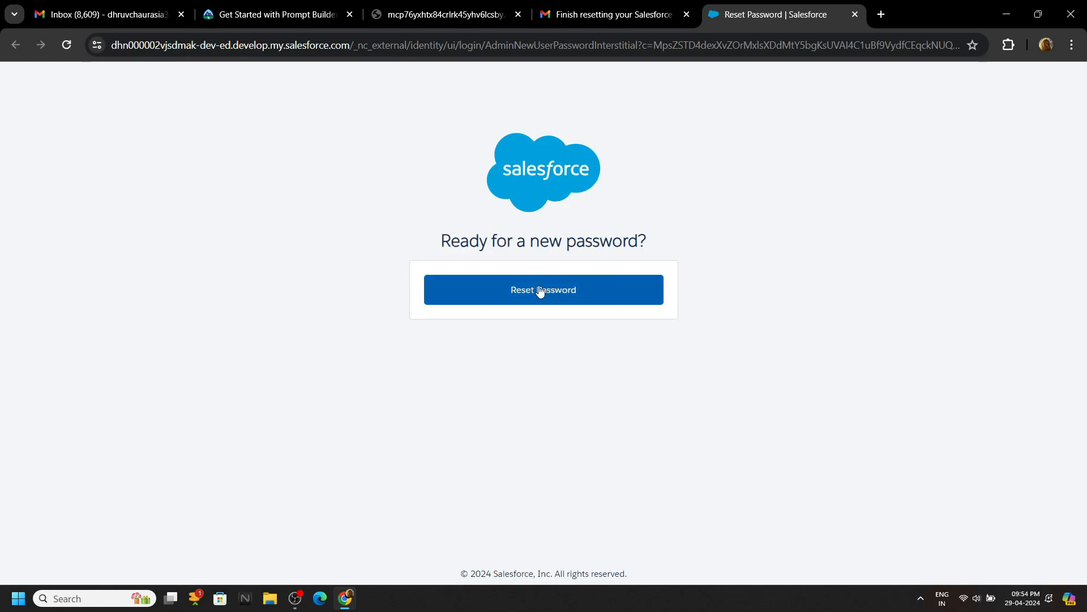
pyautogui.click(543, 289)
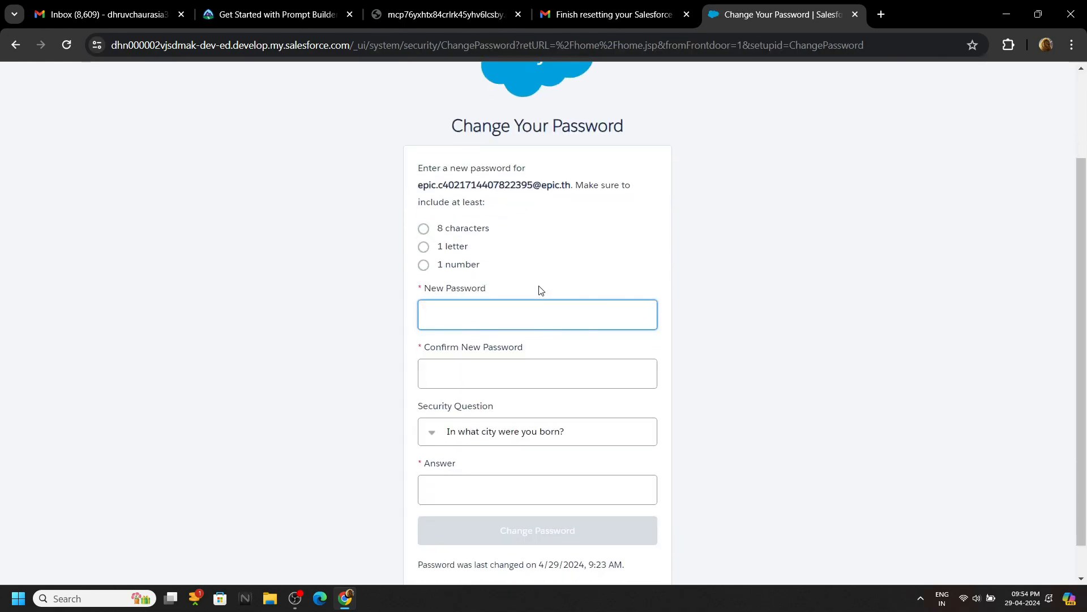
pyautogui.scroll(-3)
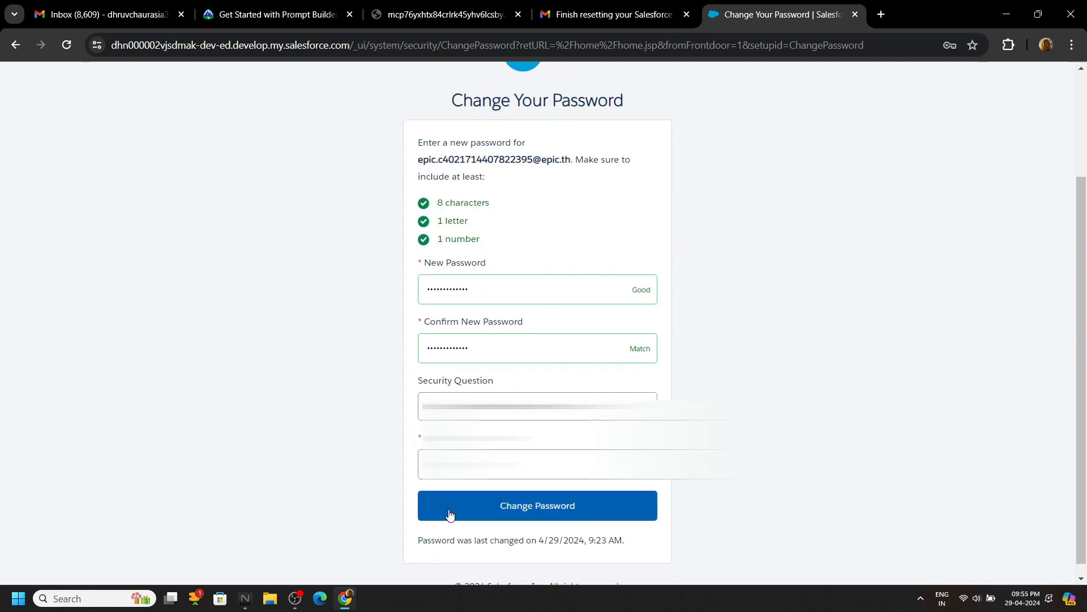
pyautogui.click(537, 505)
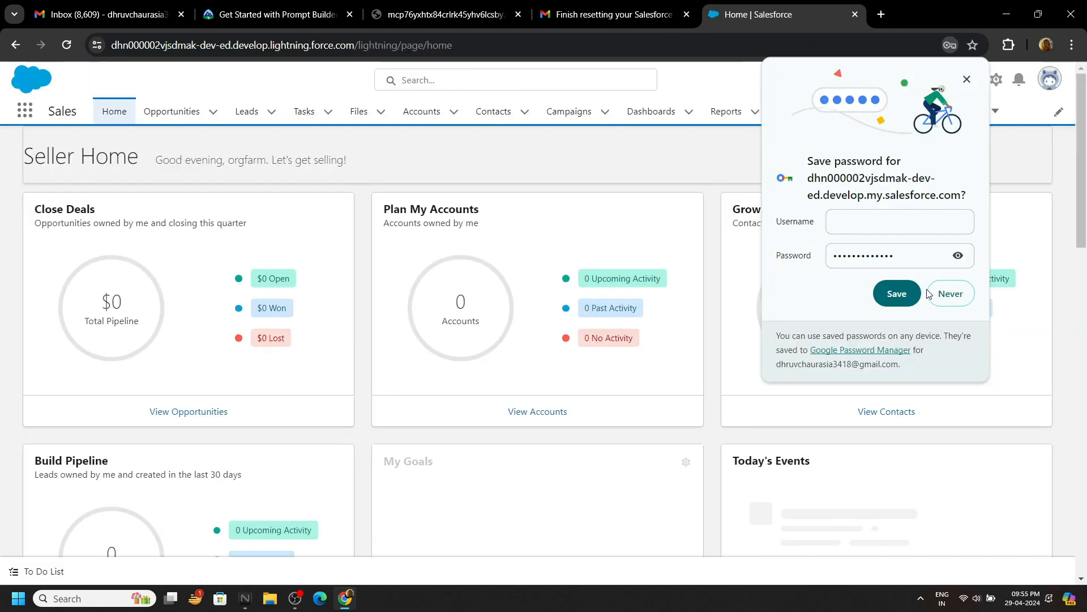
pyautogui.click(949, 293)
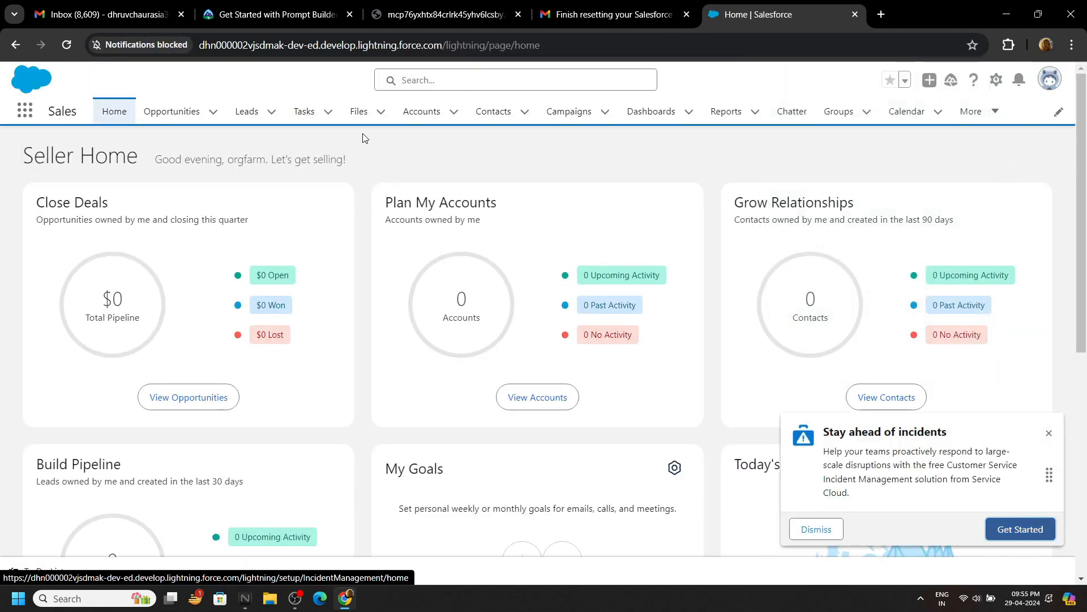
# Step: From the Trailhead Challenge section, log in to the trial org to connect it
pyautogui.click(275, 15)
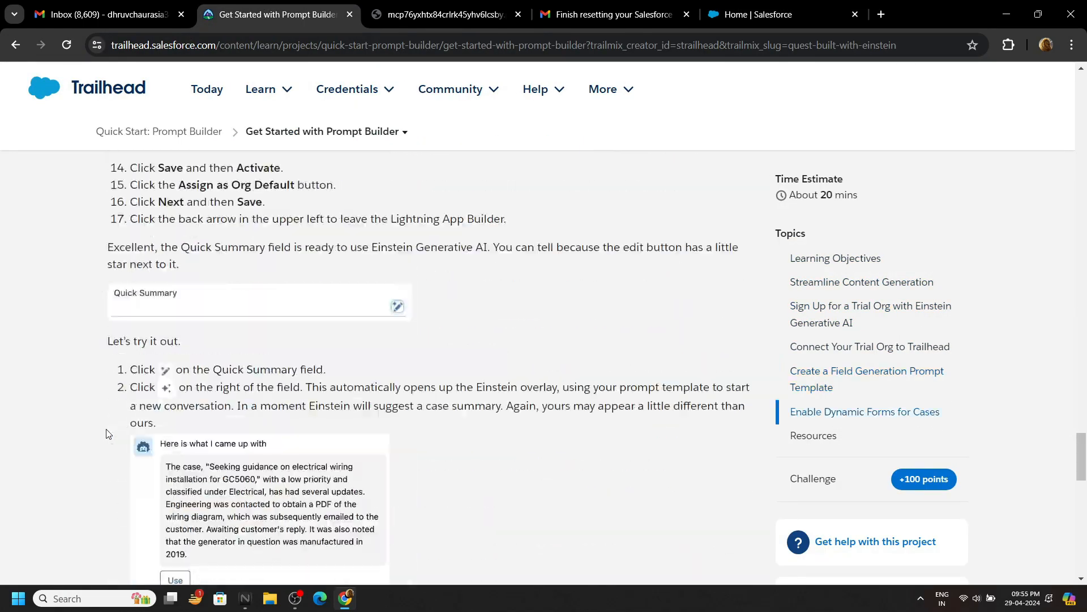
pyautogui.scroll(-3)
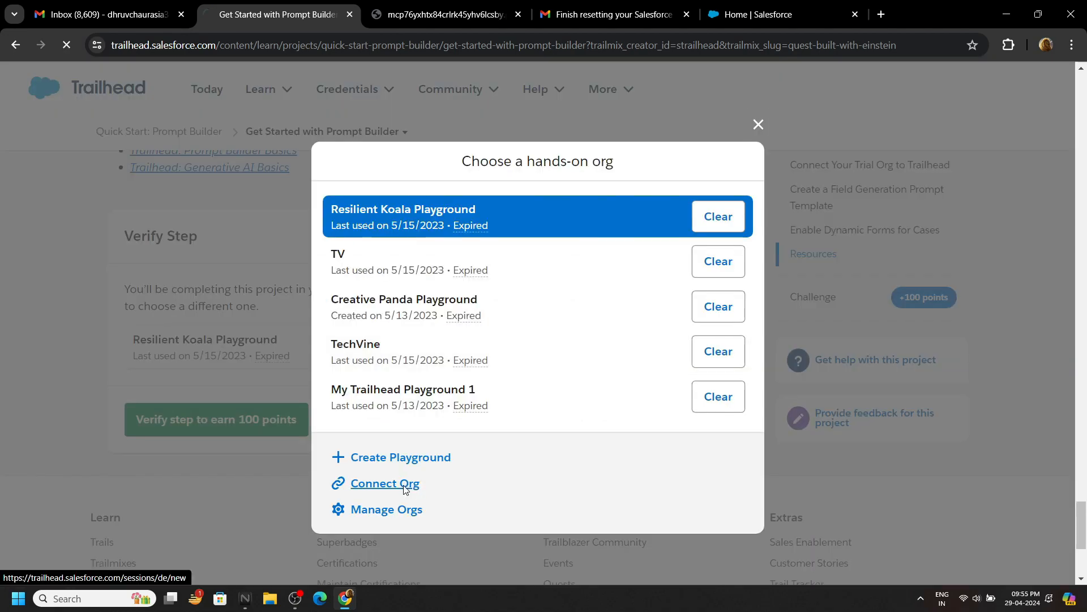
pyautogui.click(384, 482)
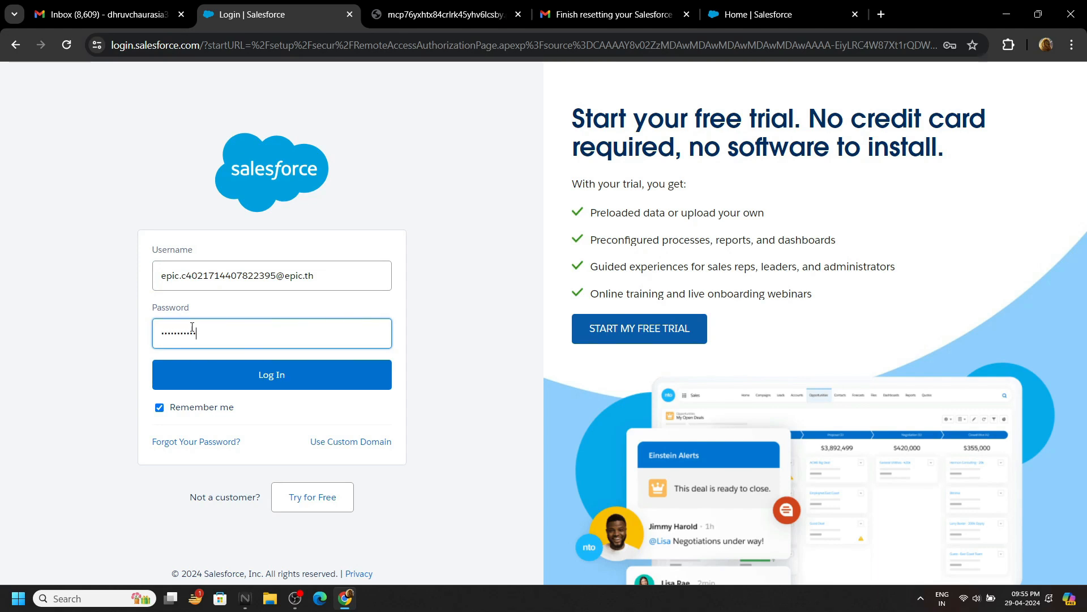
pyautogui.click(271, 374)
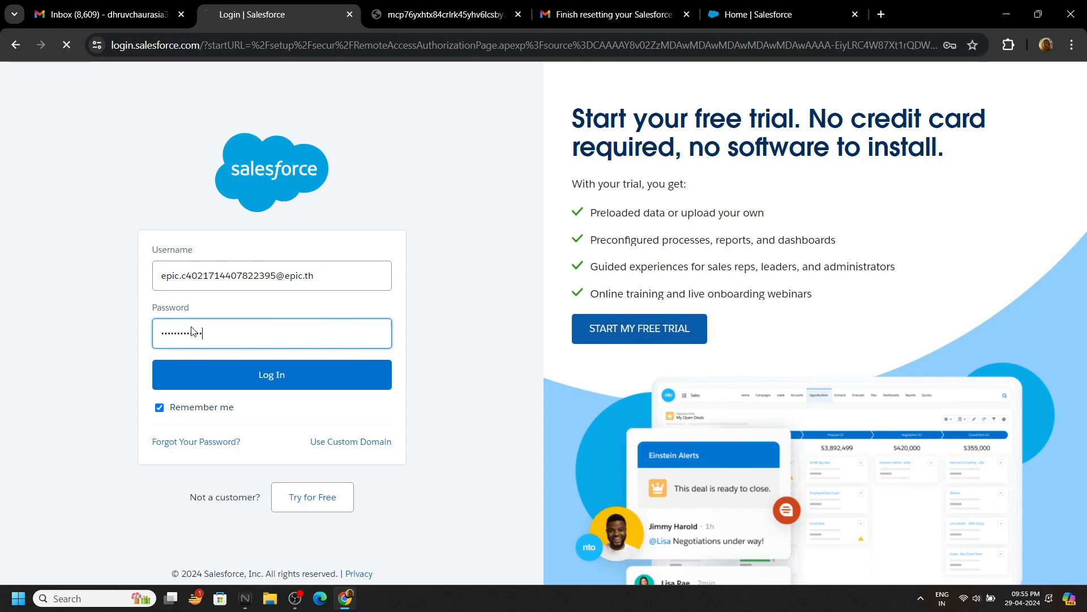
pyautogui.click(271, 375)
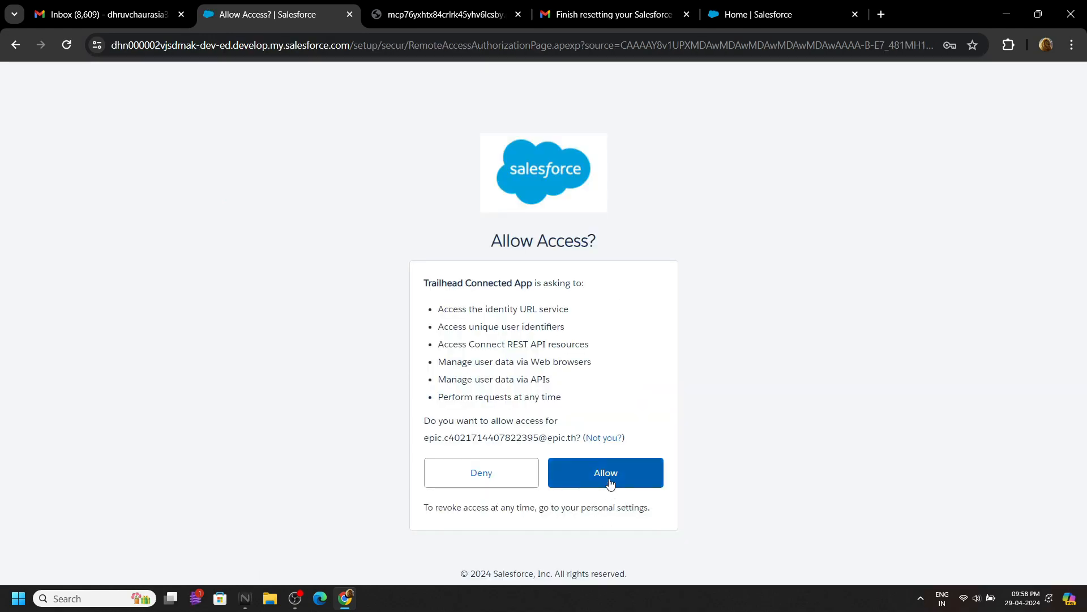
# Step: Allow Trailhead access and save the trial org as the default hands-on org
pyautogui.click(604, 472)
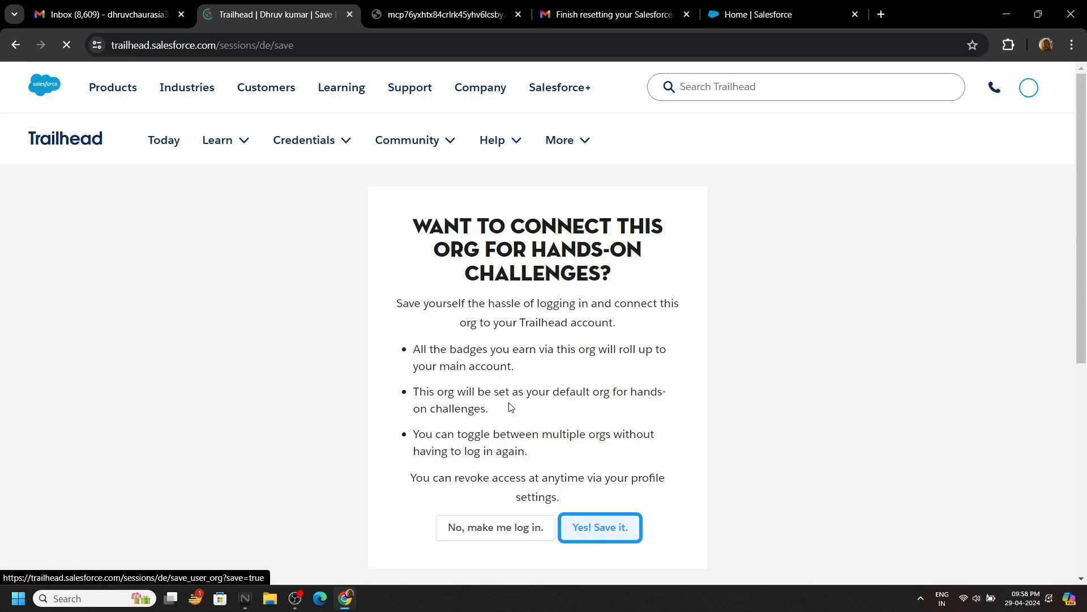
pyautogui.click(600, 527)
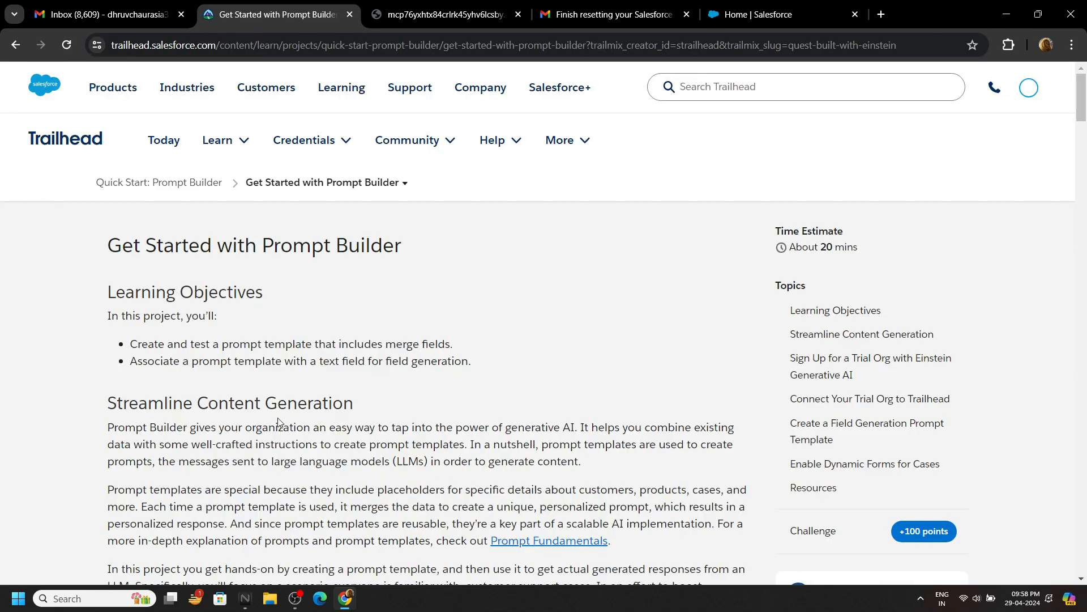
pyautogui.scroll(-3)
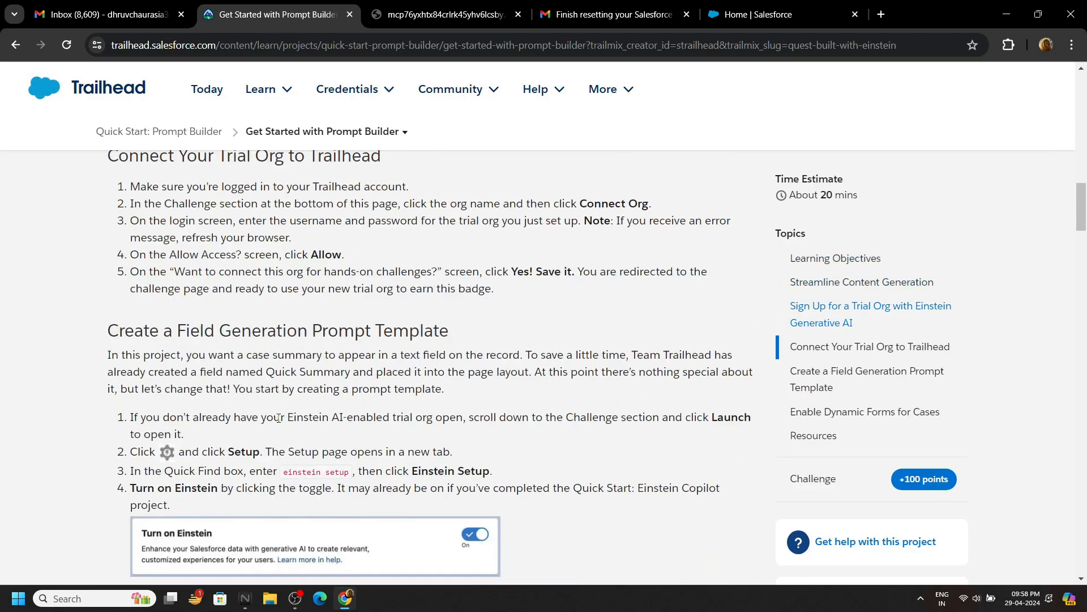
pyautogui.scroll(-3)
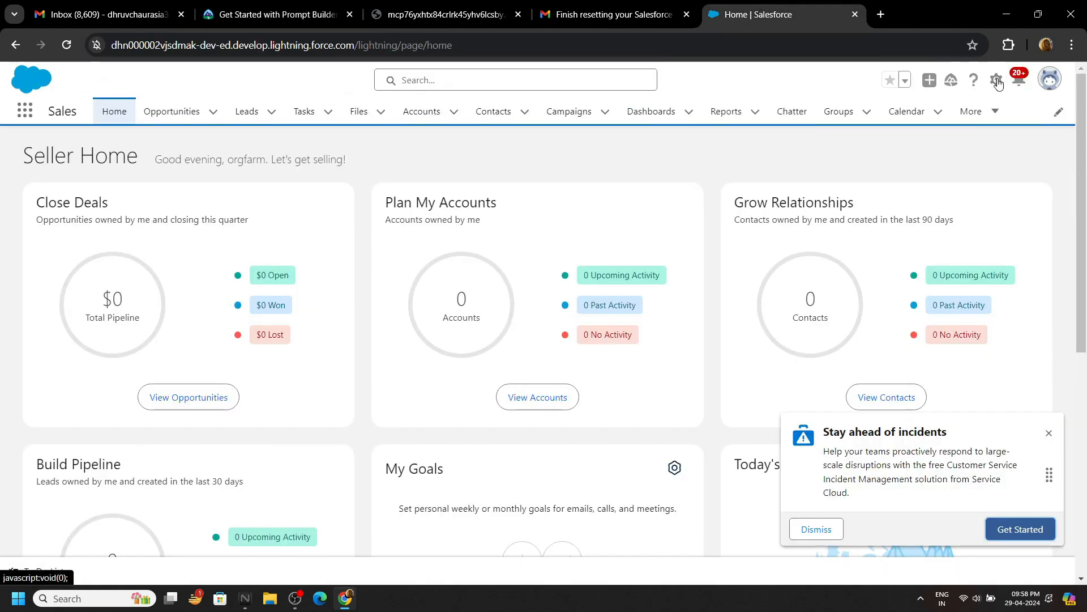
# Step: Open Setup and find the Einstein Setup page via Quick Find 'einstein setup'
pyautogui.click(997, 80)
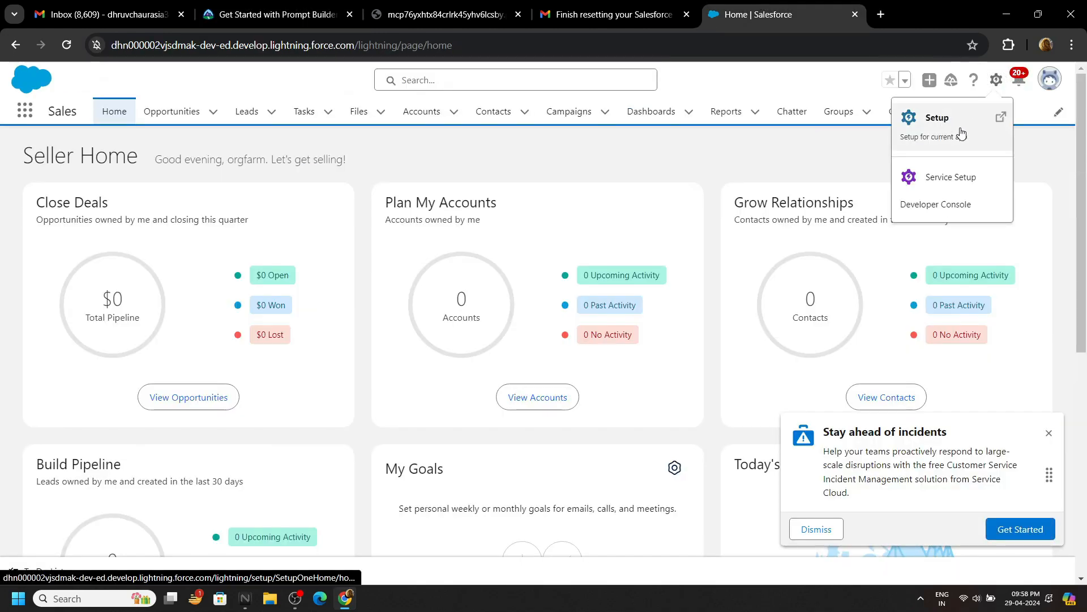
pyautogui.click(936, 117)
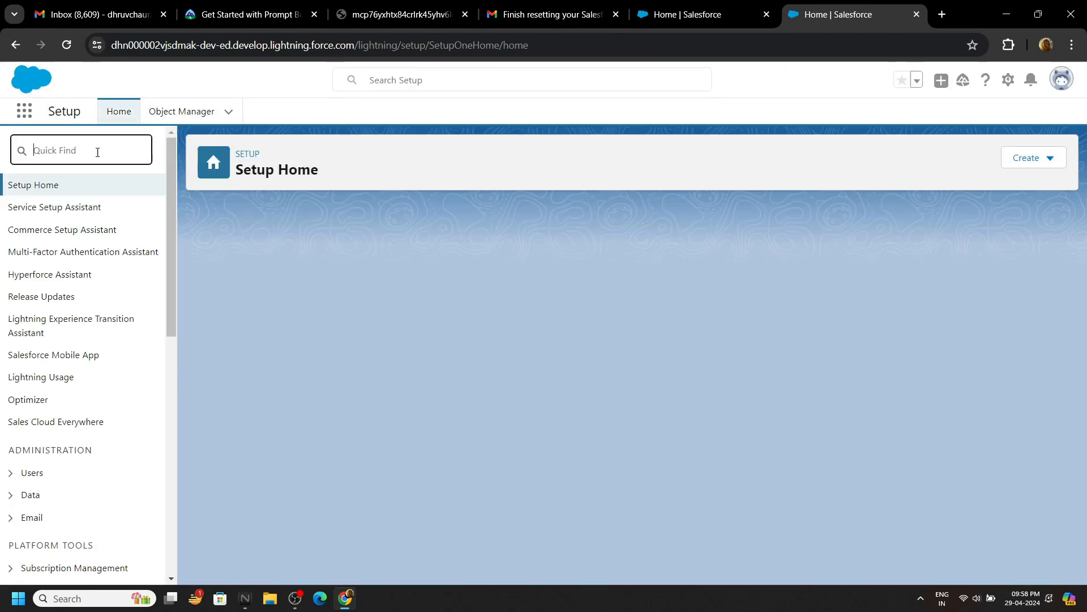
pyautogui.write('einstein setup')
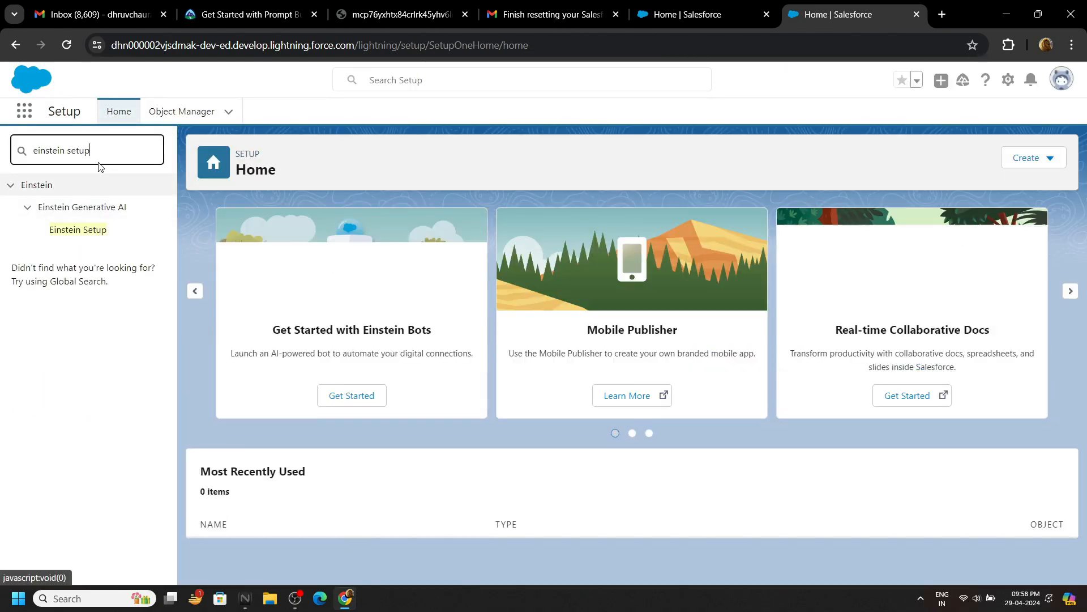
pyautogui.click(78, 229)
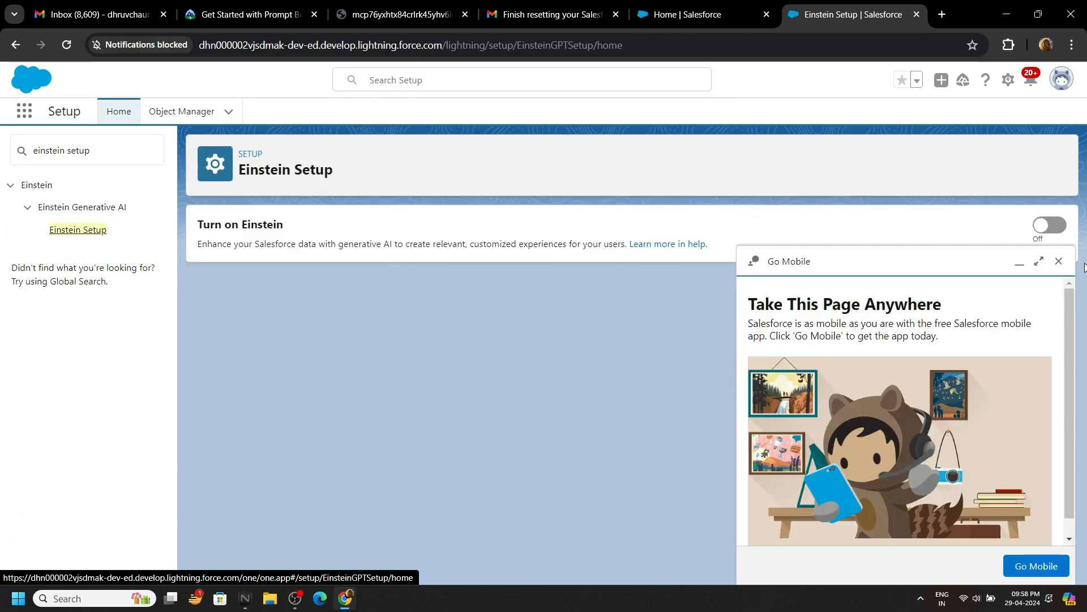
# Step: Switch the Turn on Einstein toggle on and dismiss the confirmation
pyautogui.click(1059, 260)
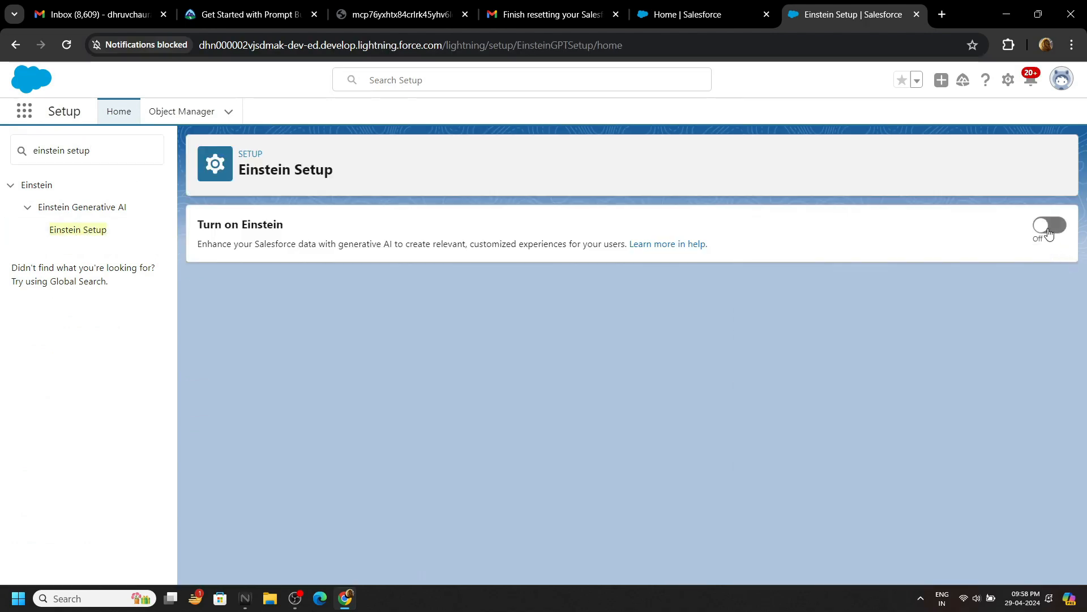
pyautogui.click(1047, 225)
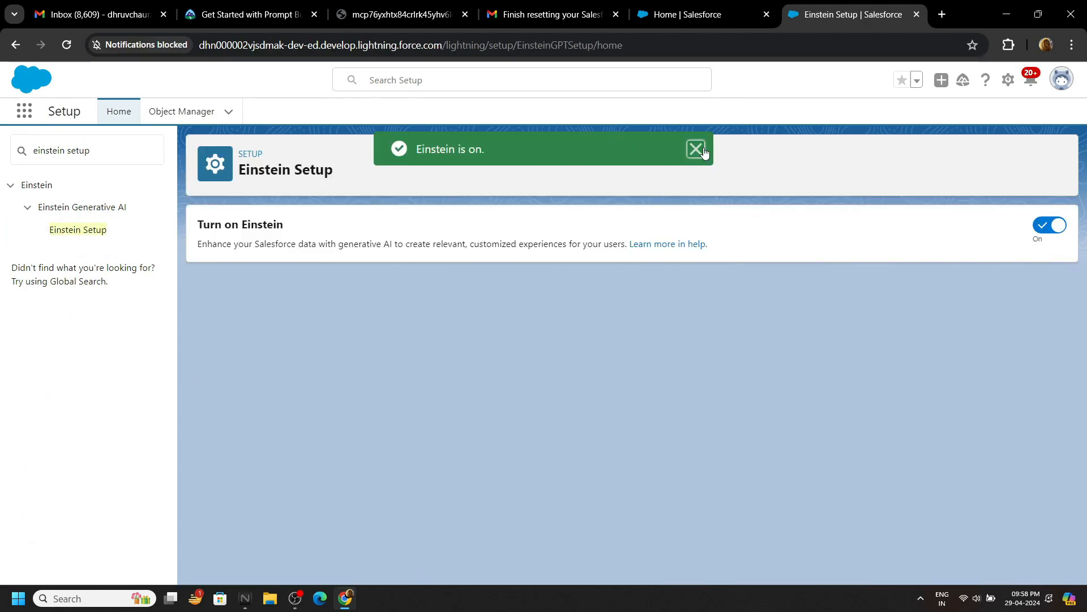
pyautogui.click(696, 149)
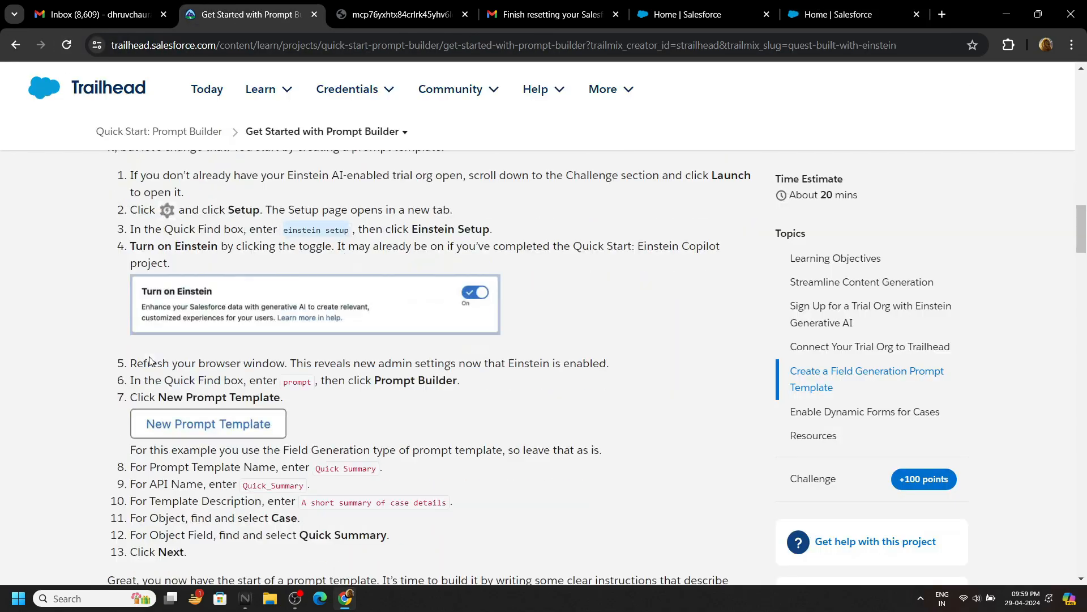
# Step: After refreshing, search 'prompt' in Quick Find and open the Prompt Builder setup page
pyautogui.scroll(-3)
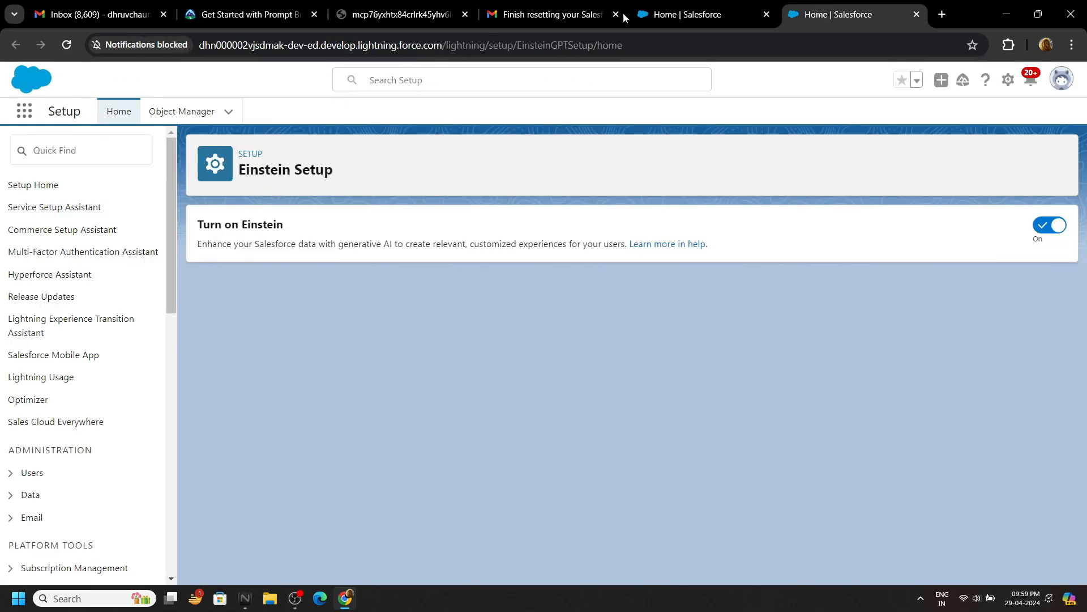
pyautogui.write('p')
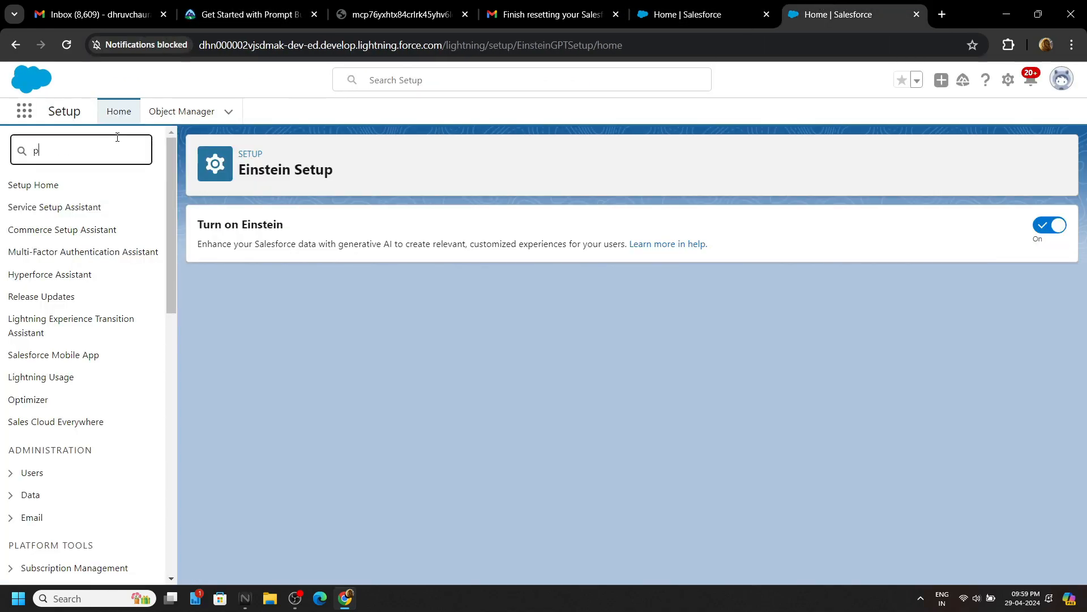
pyautogui.write('rompt')
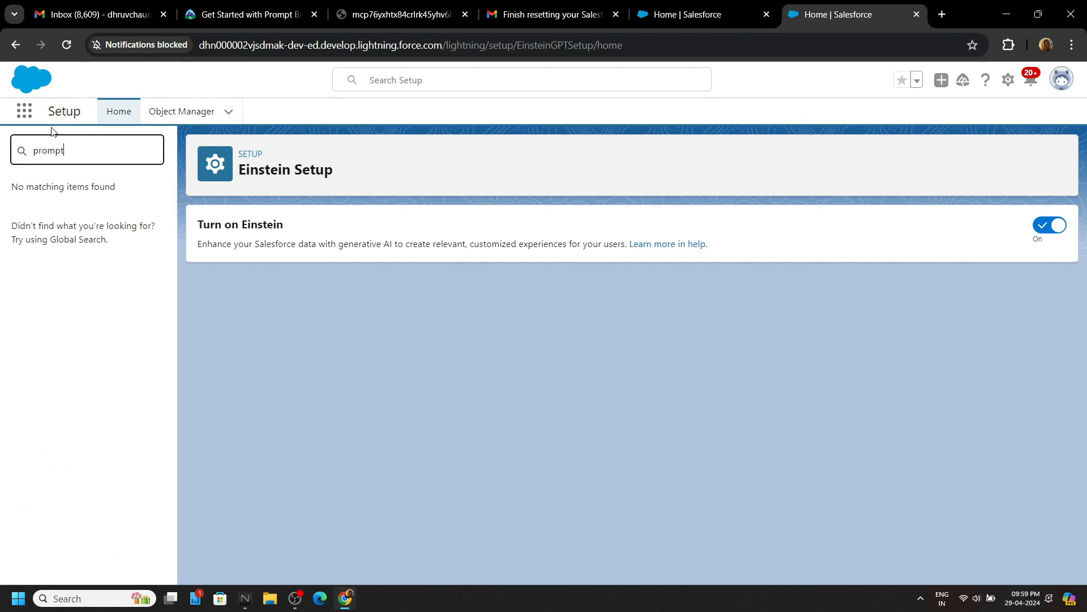
pyautogui.press('Backspace')
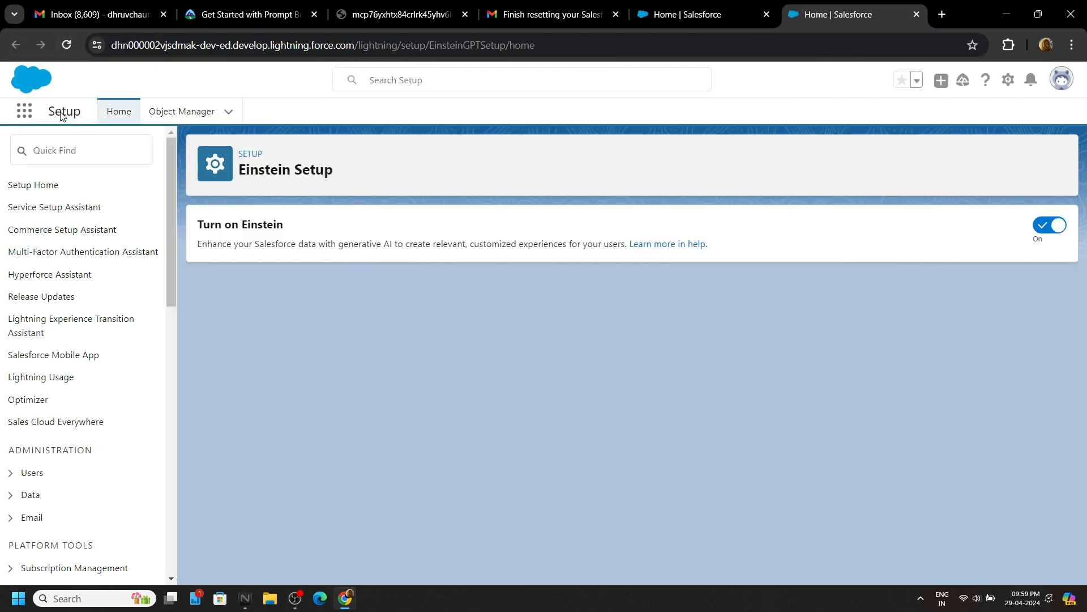
pyautogui.write('prompt')
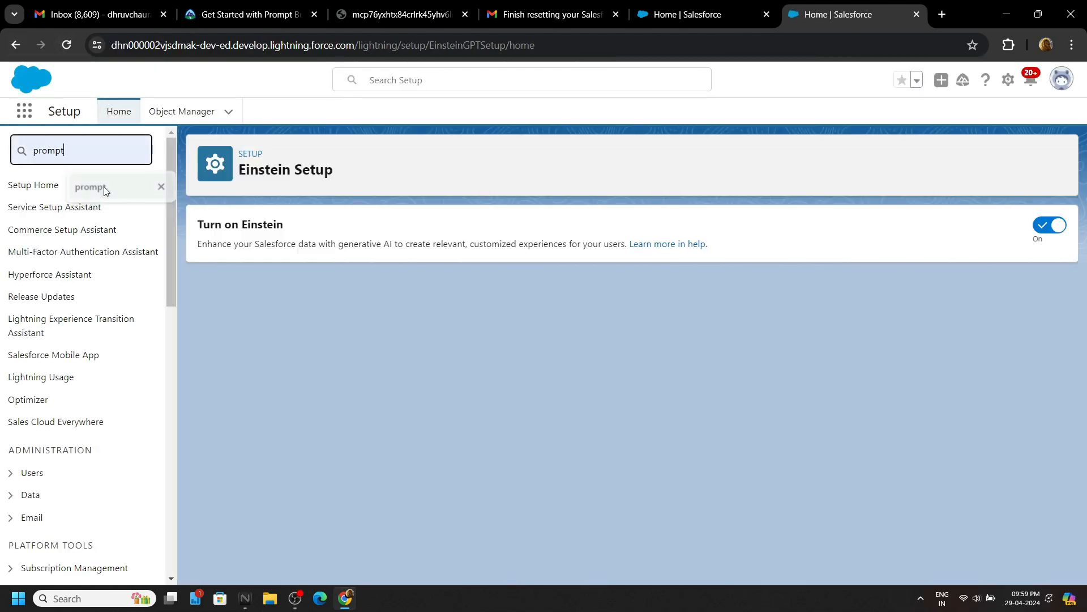
pyautogui.click(89, 187)
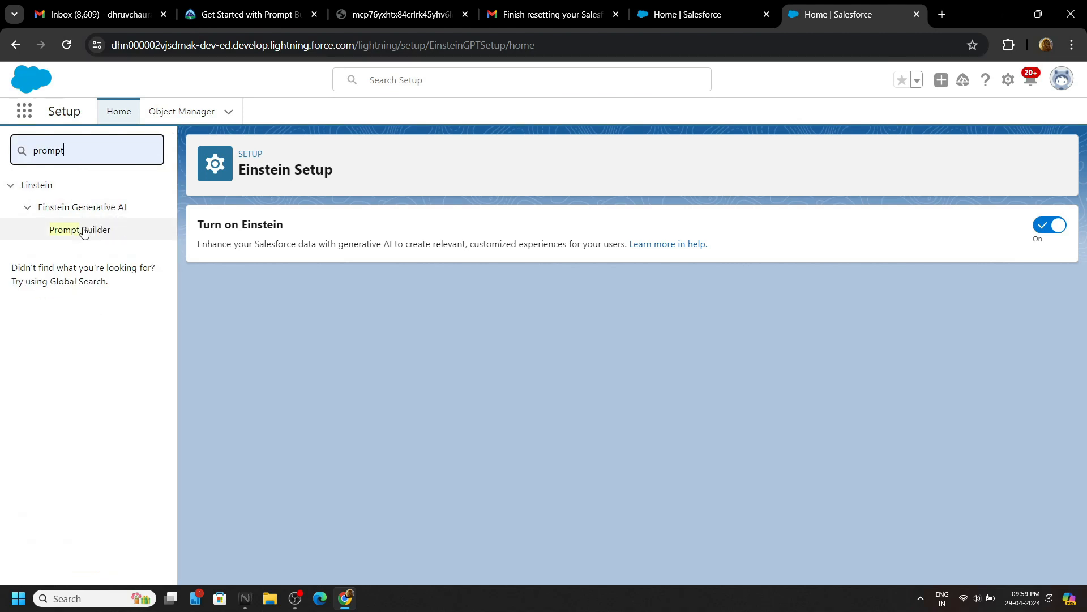
pyautogui.moveTo(79, 229)
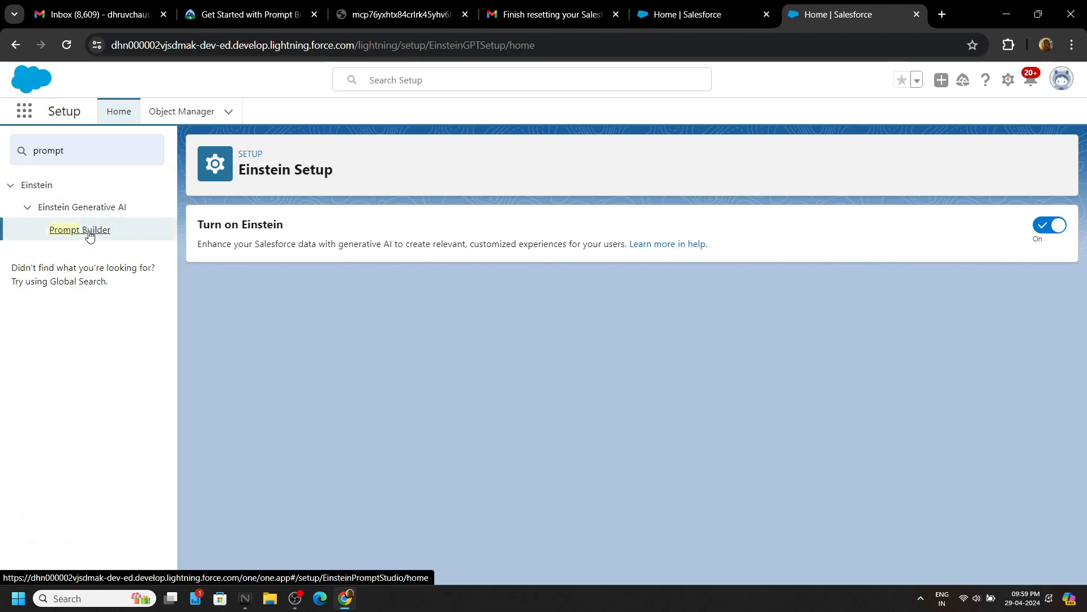
pyautogui.click(80, 229)
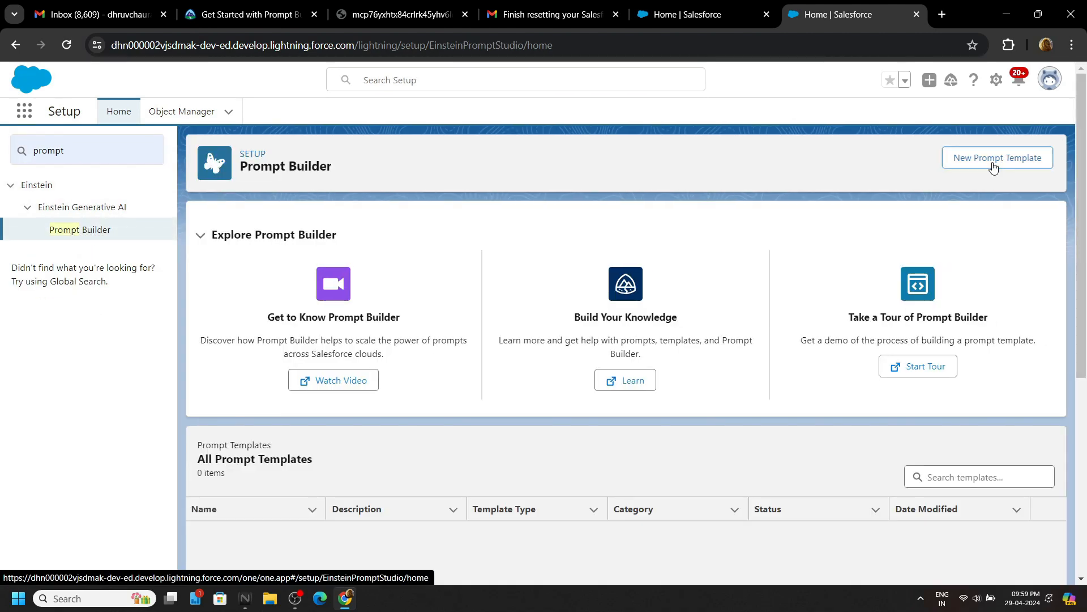
# Step: Start a new prompt template named Quick Summary with its short case-summary description
pyautogui.click(997, 157)
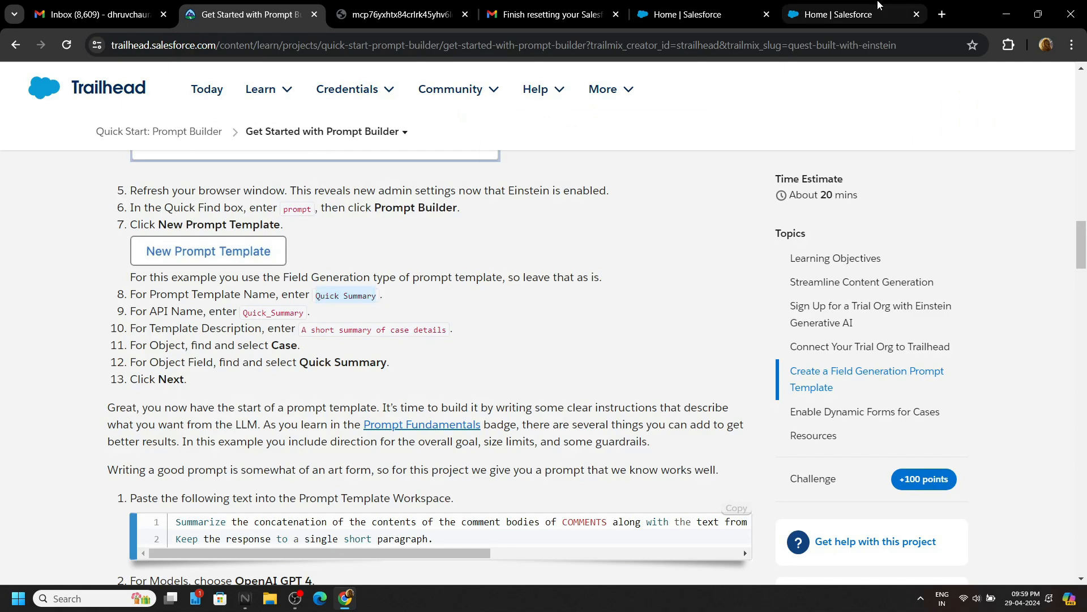
pyautogui.write('Quick Summary')
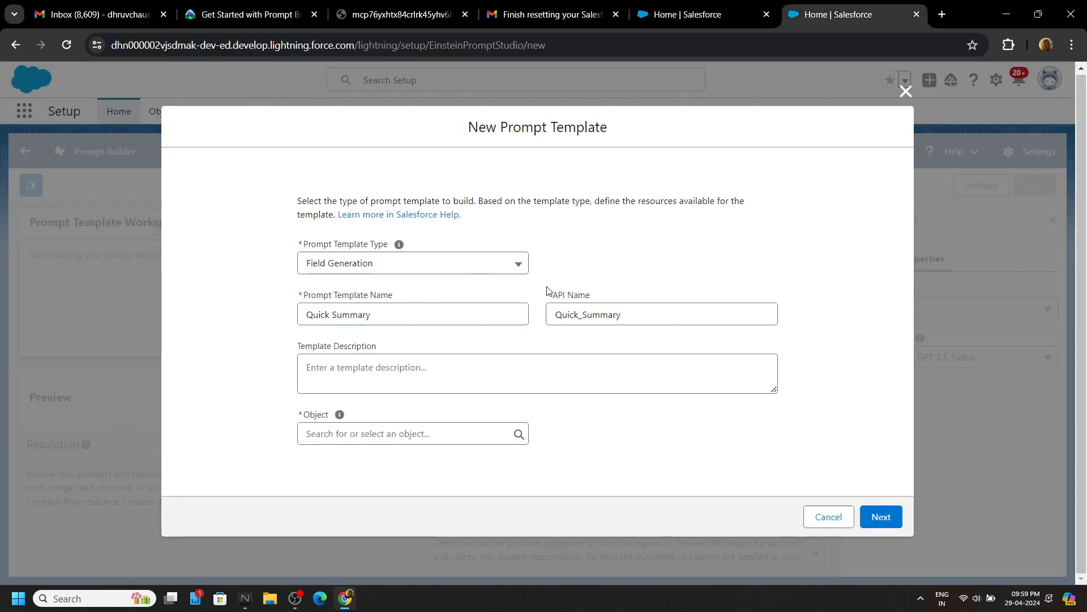
pyautogui.click(246, 13)
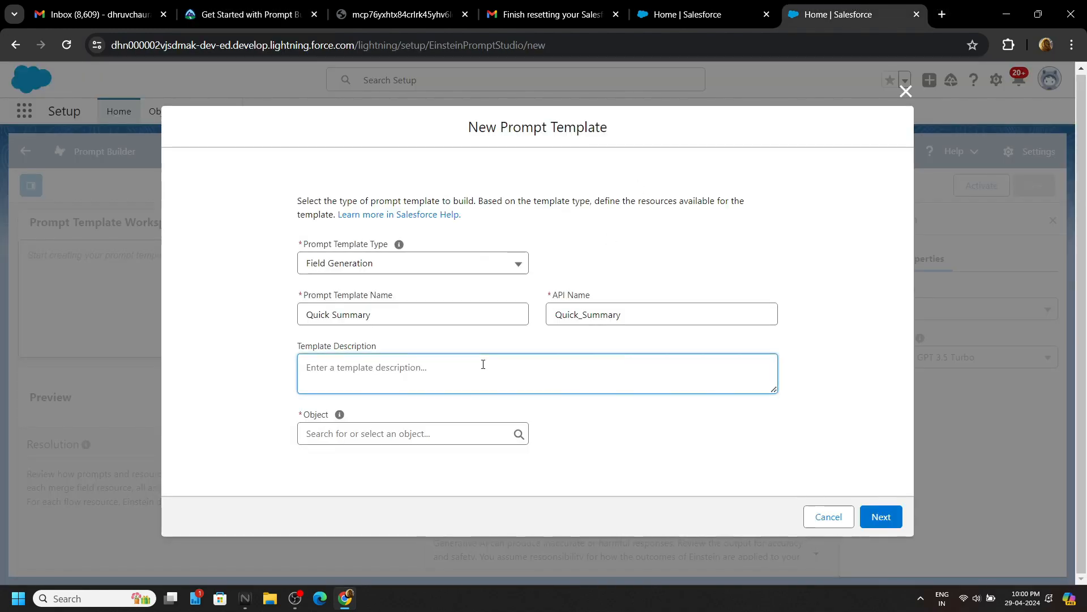
# Step: Target the template at the Case object's Quick Summary field
pyautogui.click(412, 433)
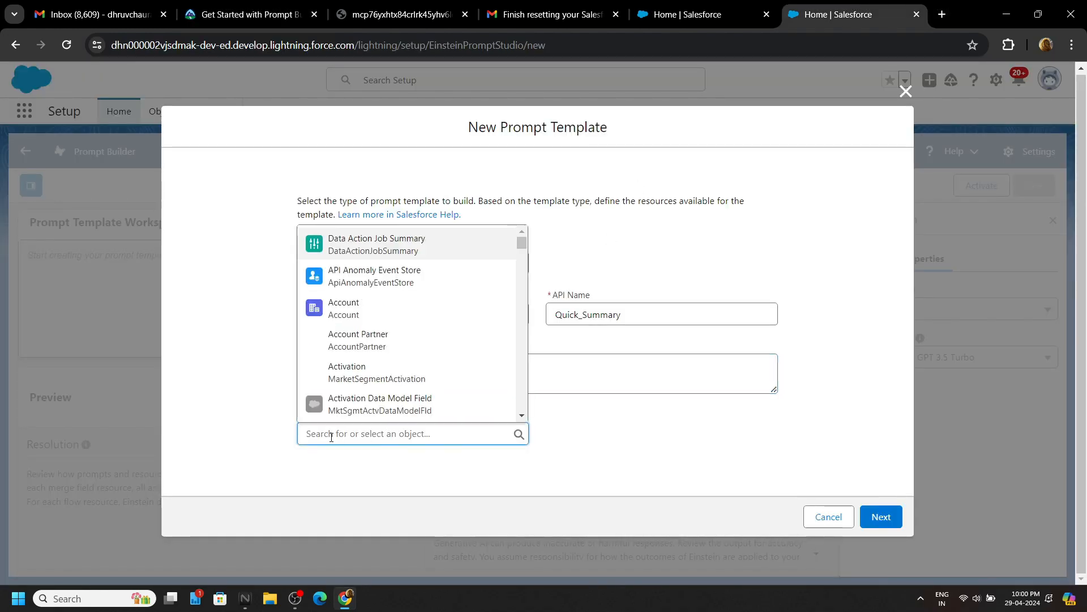
pyautogui.write('case')
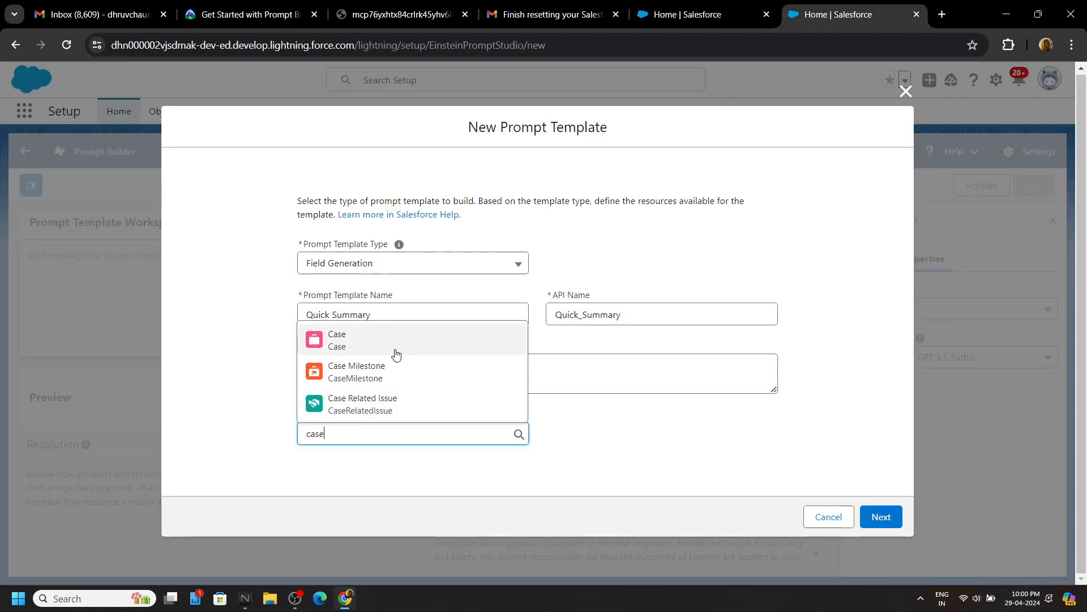
pyautogui.click(336, 340)
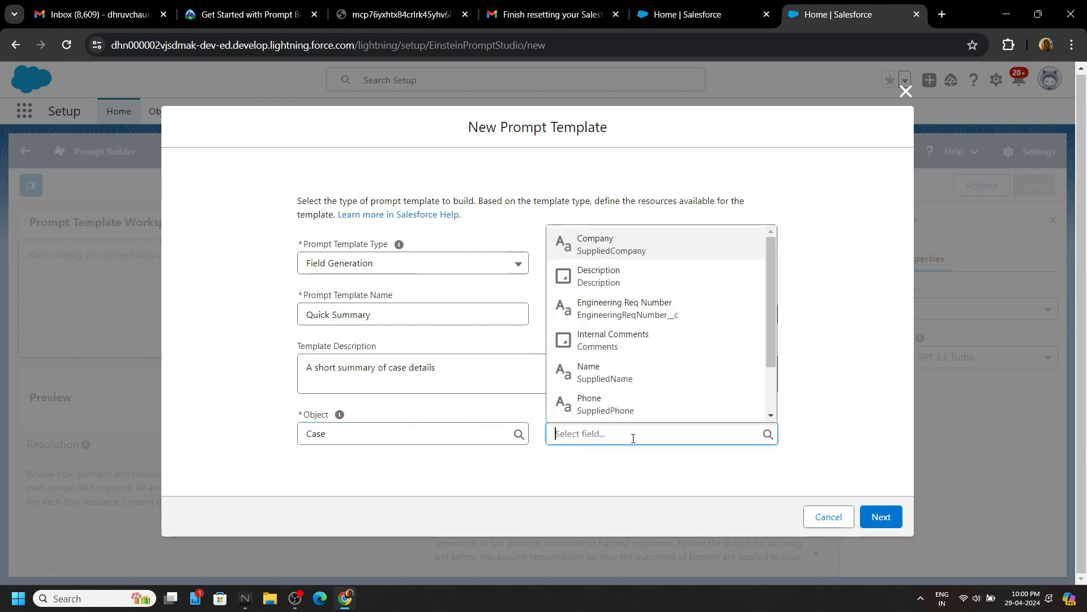
pyautogui.scroll(-3)
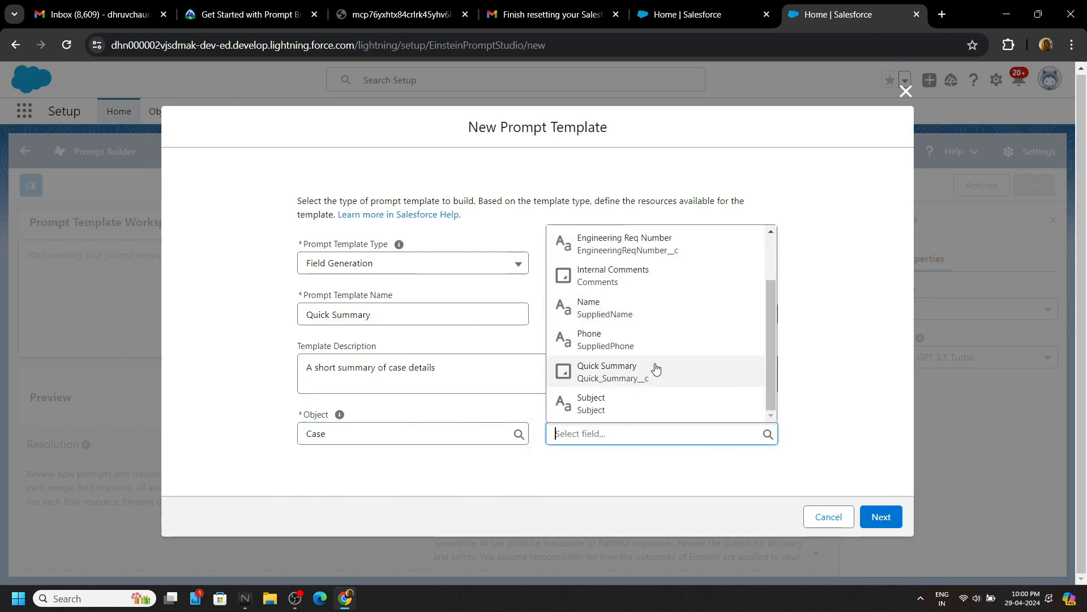
pyautogui.click(606, 371)
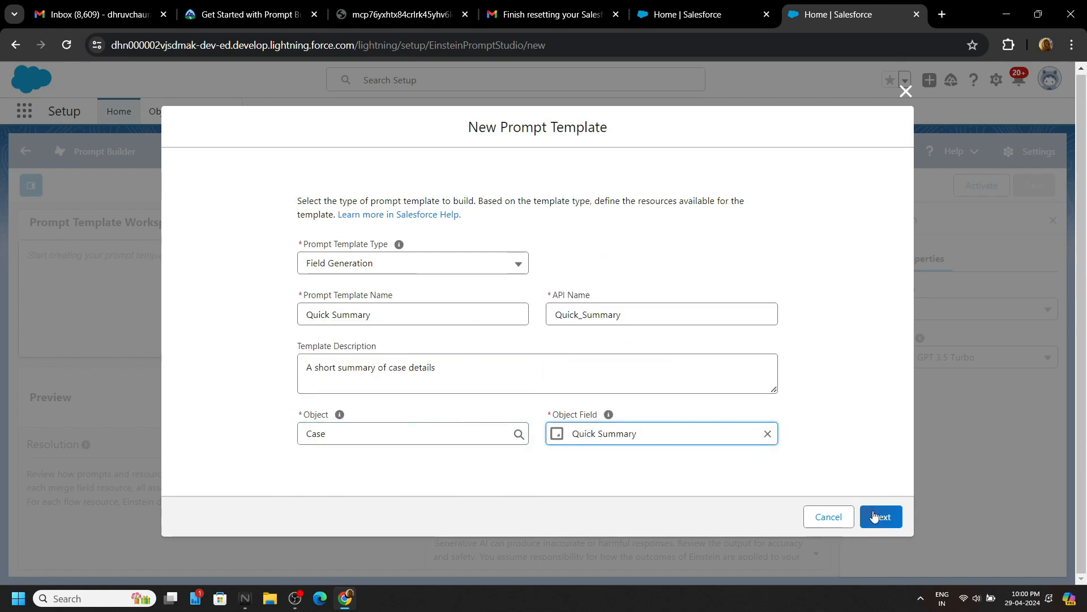
# Step: Continue to the template workspace and copy the suggested prompt text from Trailhead
pyautogui.click(881, 517)
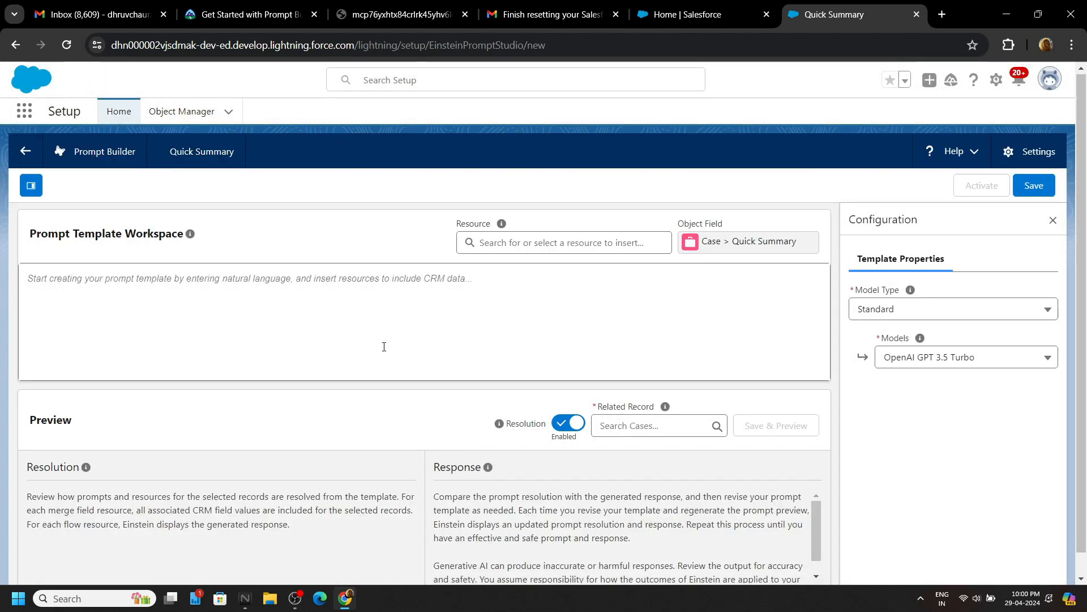
pyautogui.click(250, 14)
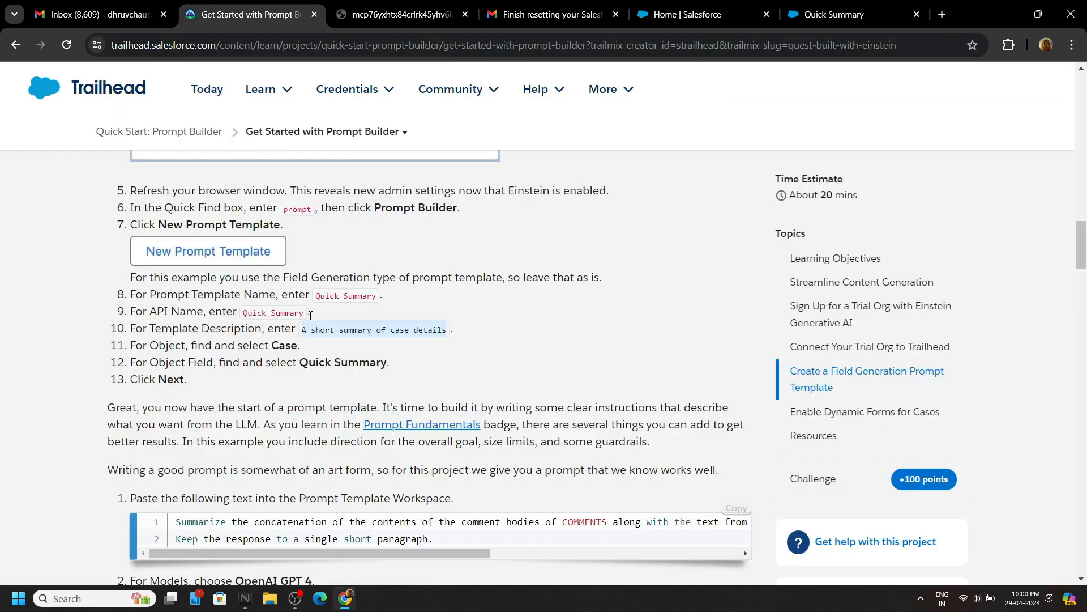
pyautogui.scroll(-3)
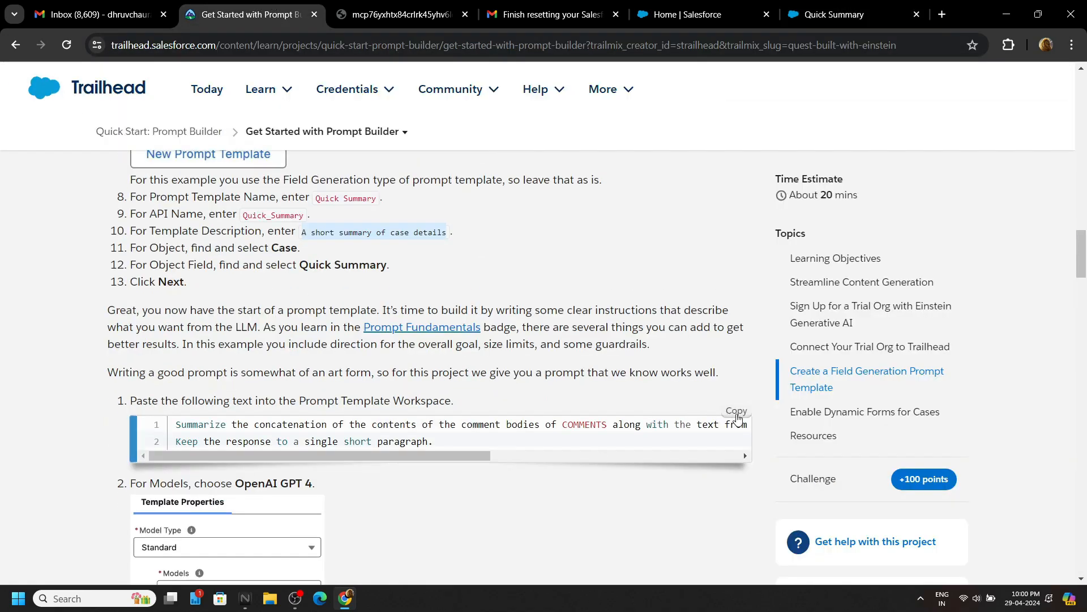
pyautogui.click(853, 14)
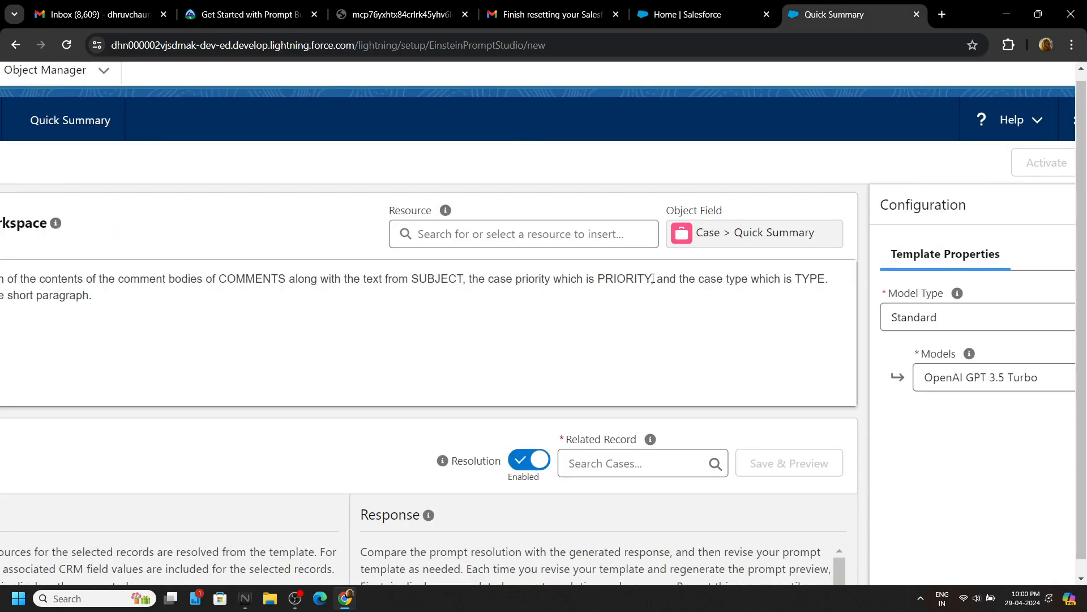
# Step: Replace the PRIORITY, TYPE and SUBJECT placeholders with Case priority, type and subject merge fields
pyautogui.doubleClick(624, 278)
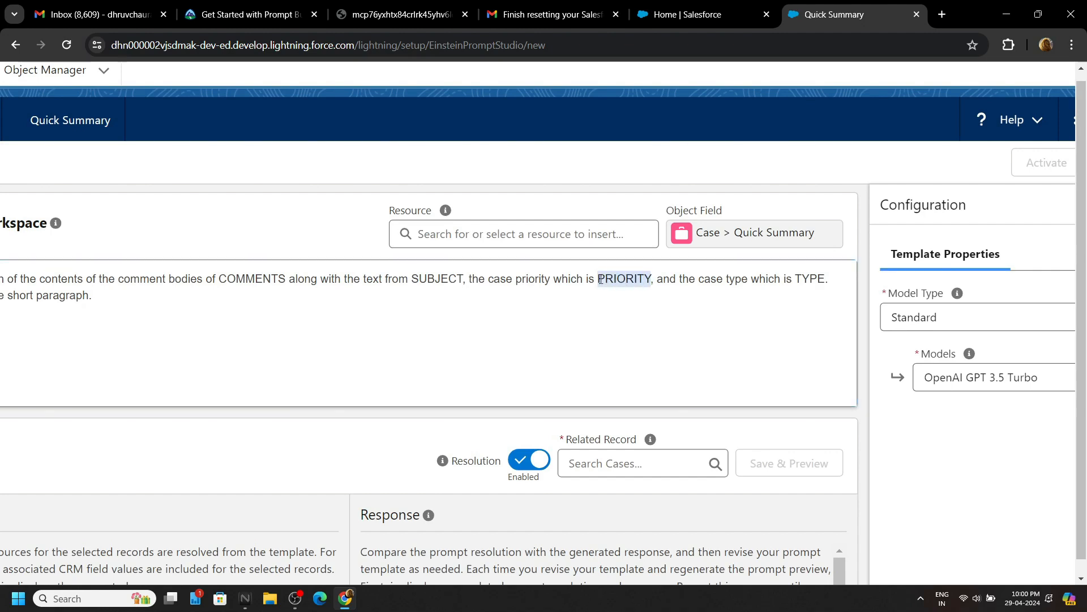
pyautogui.click(524, 234)
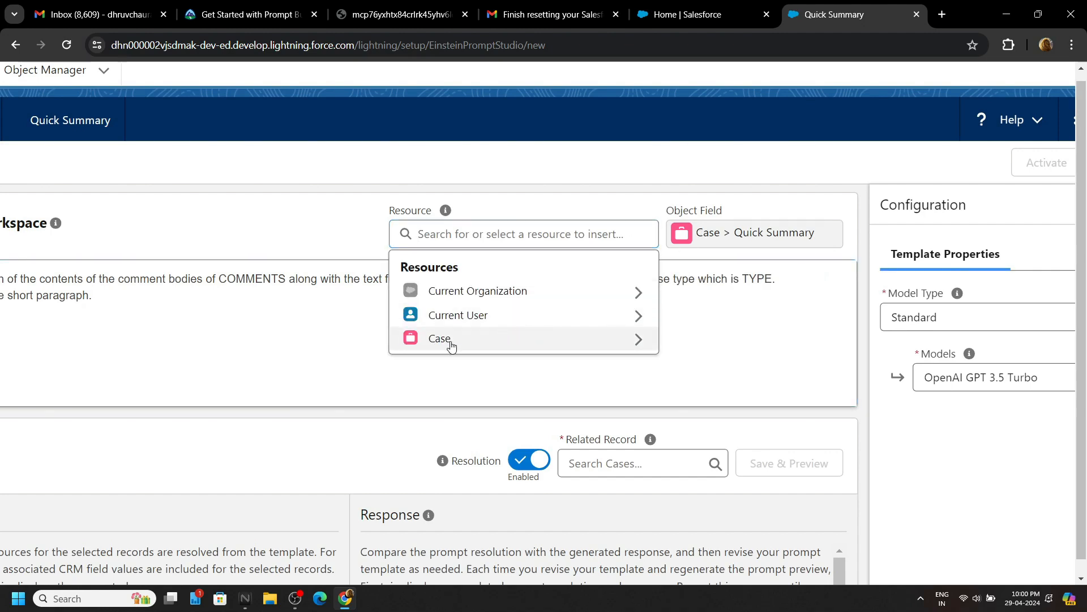
pyautogui.write('p')
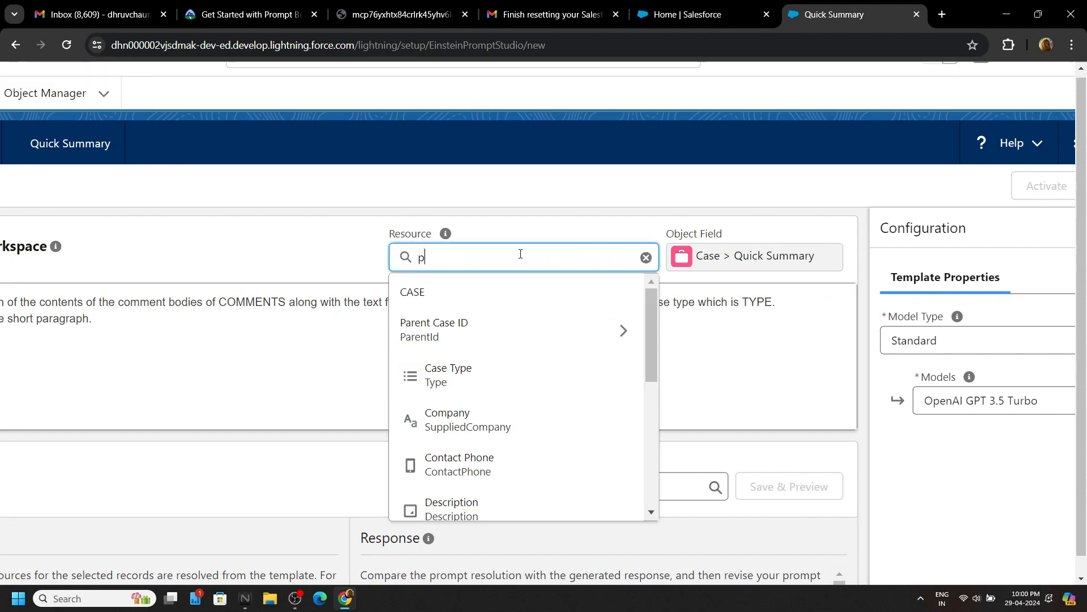
pyautogui.write('ri')
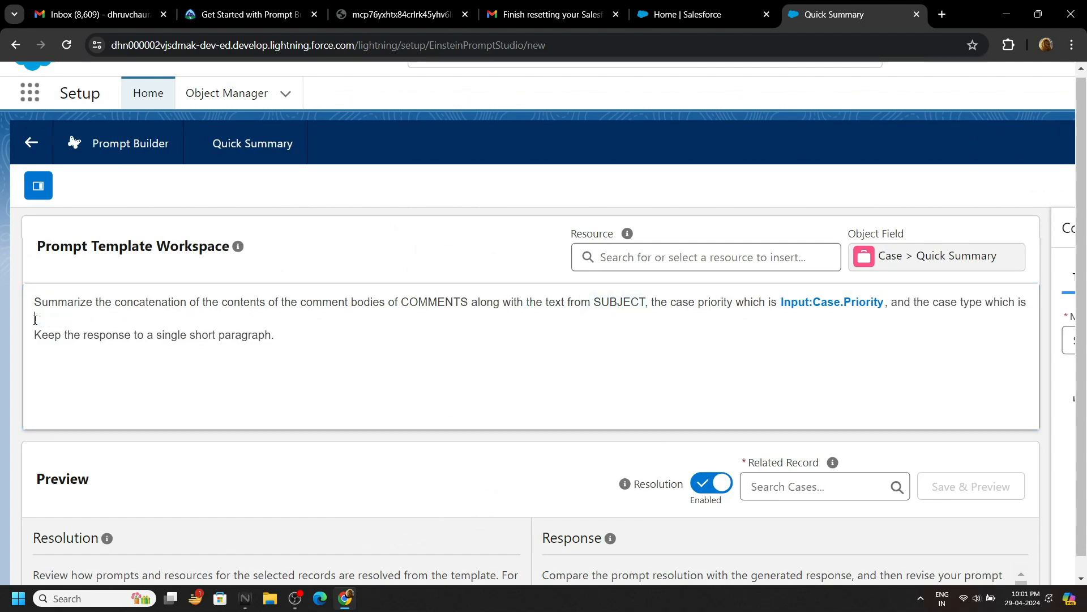
pyautogui.click(705, 256)
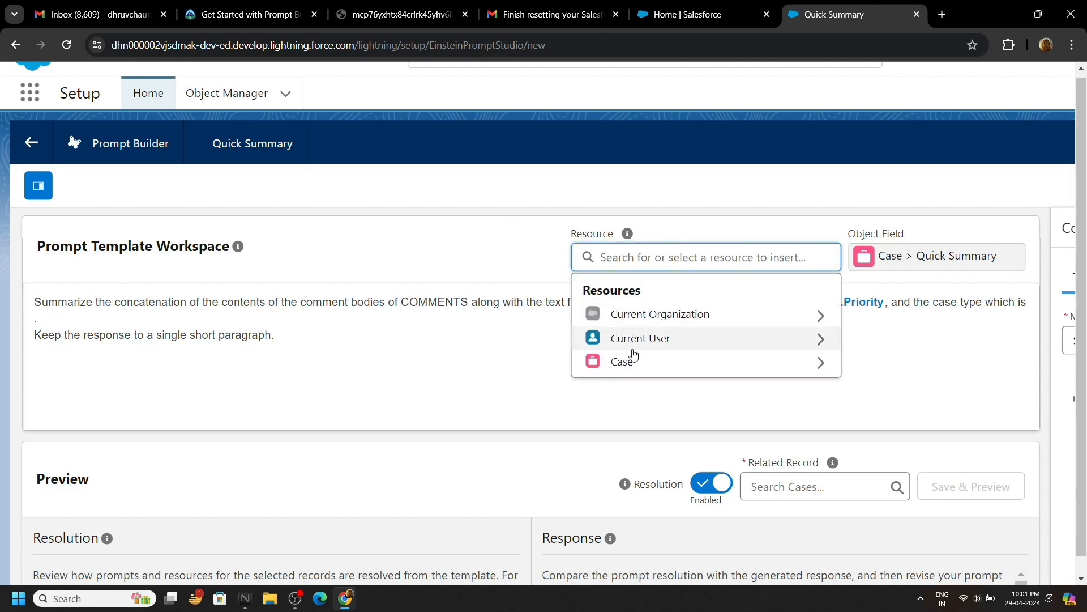
pyautogui.click(625, 360)
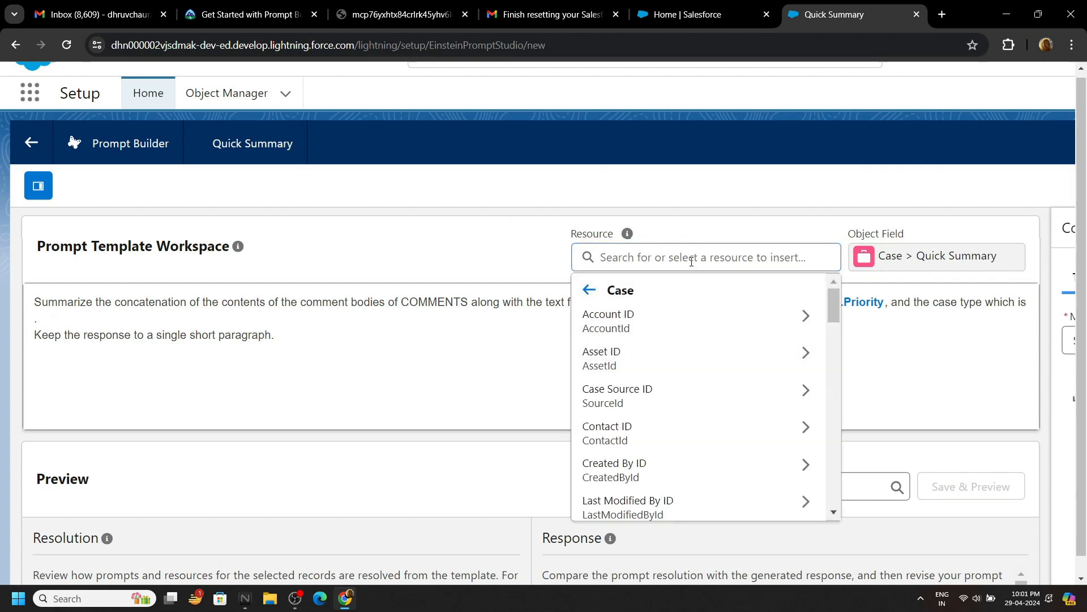
pyautogui.write('typ')
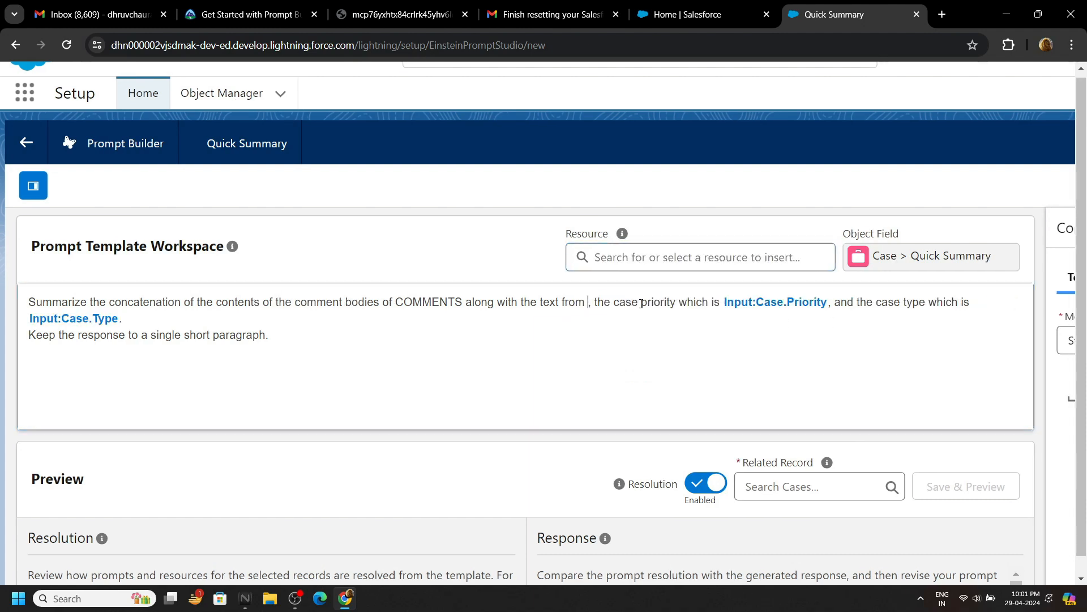
pyautogui.click(700, 256)
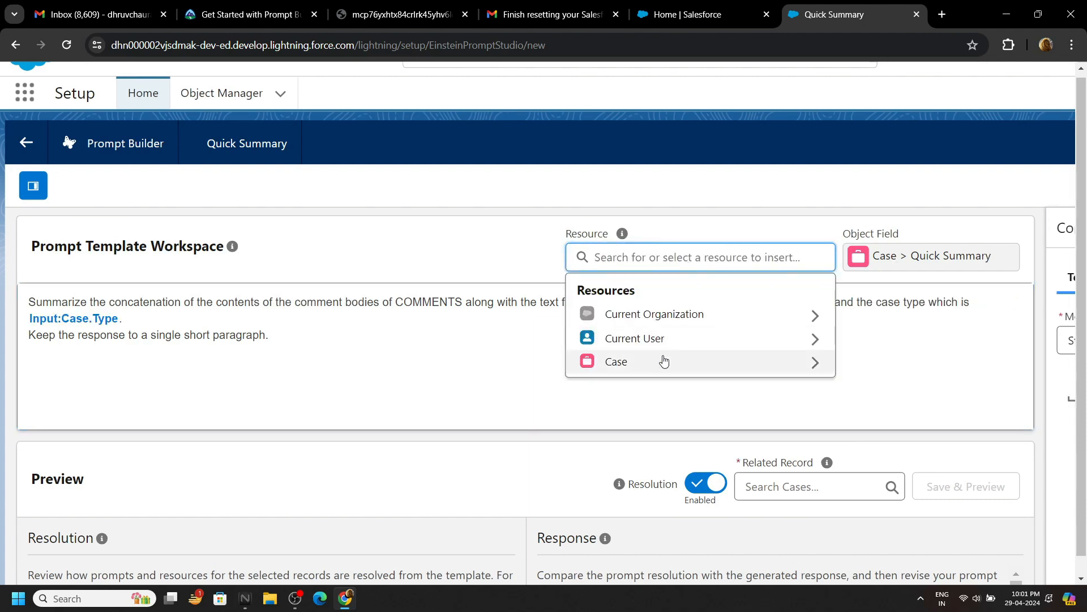
pyautogui.write('se.Subject')
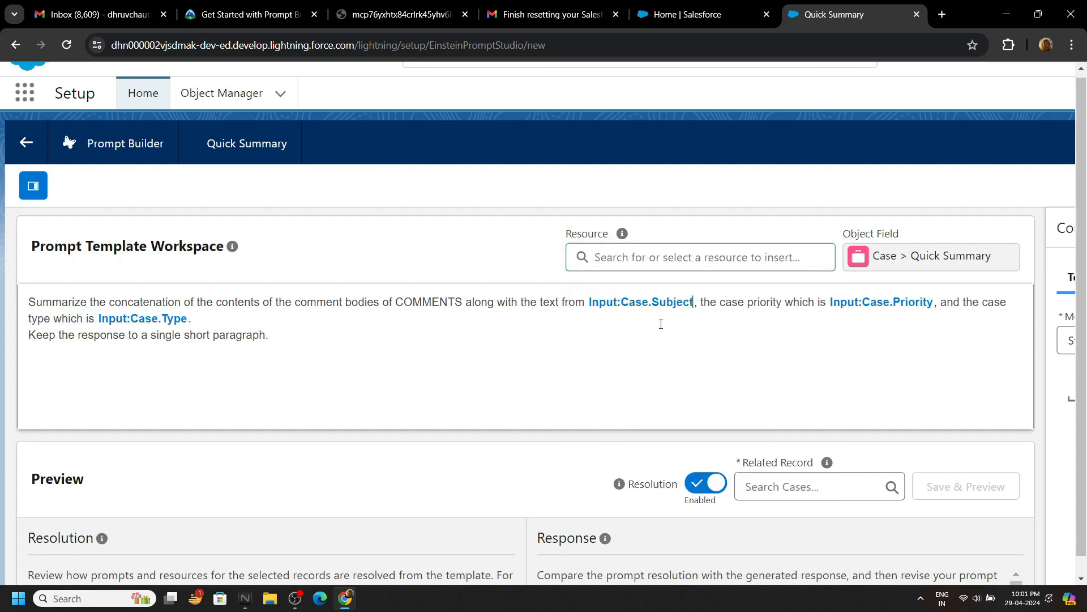
# Step: Replace the COMMENTS placeholder with the Case Comments related list merge field
pyautogui.doubleClick(429, 302)
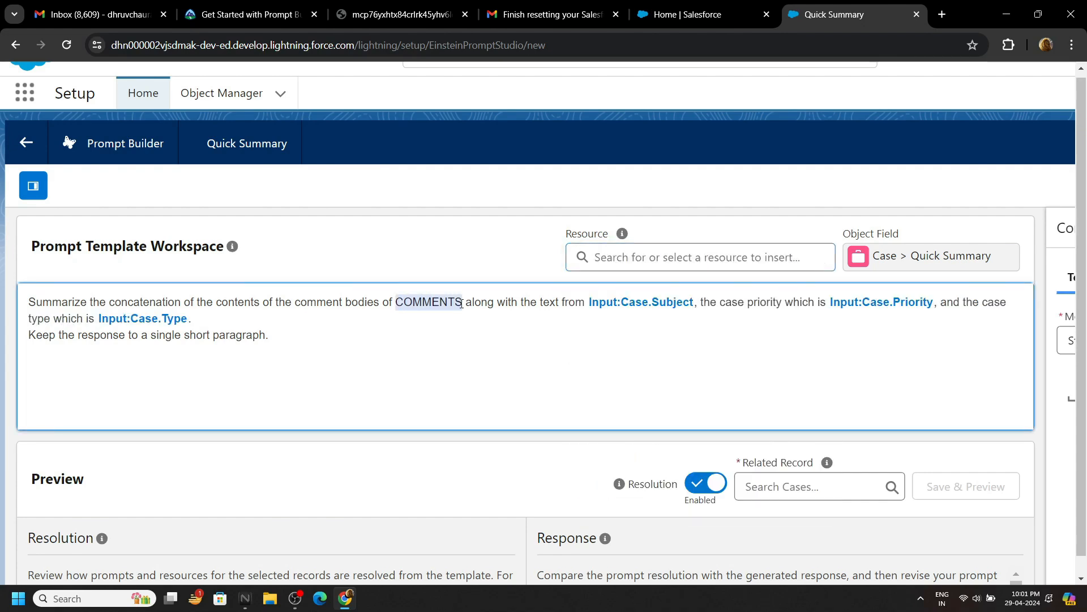
pyautogui.click(701, 256)
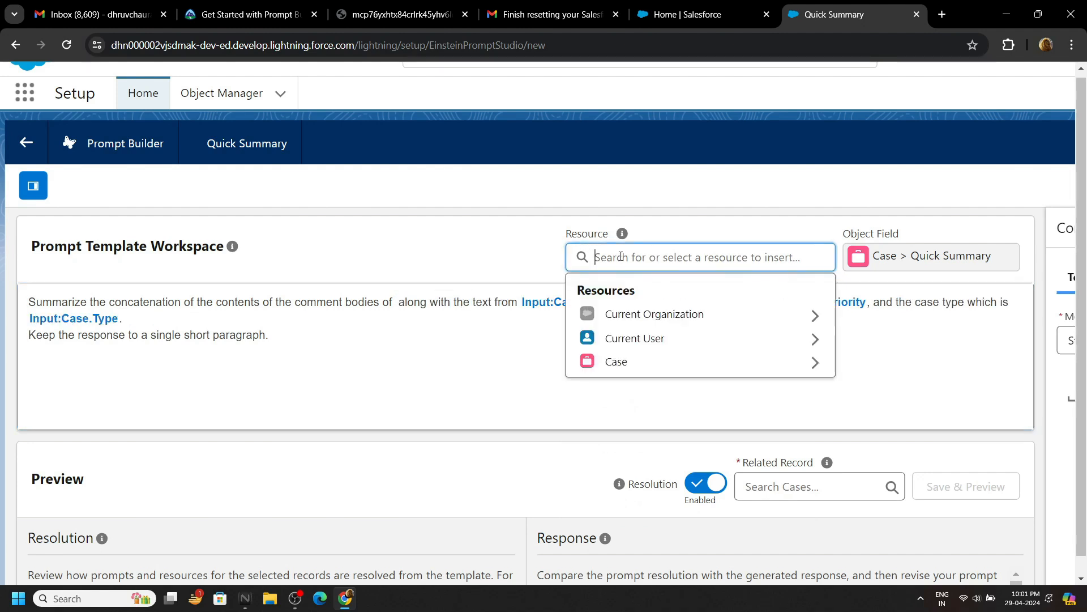
pyautogui.click(615, 361)
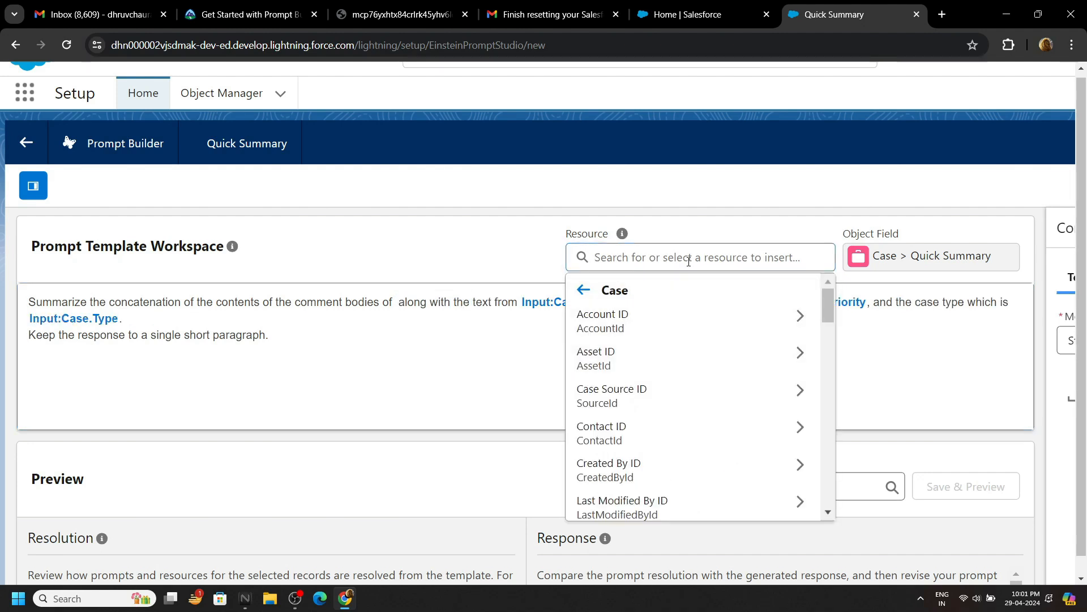
pyautogui.write('comm')
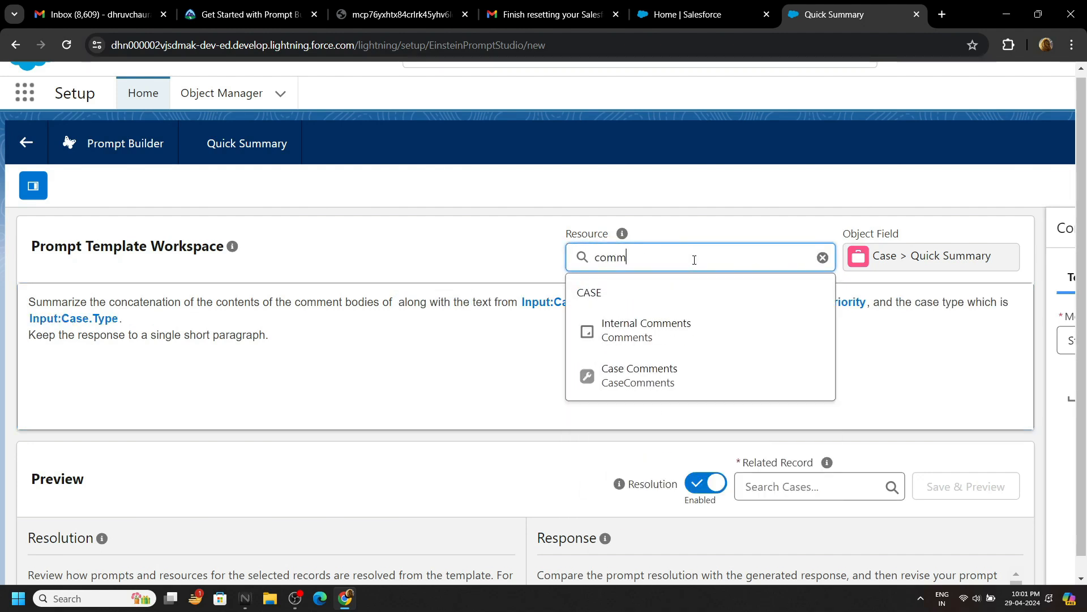
pyautogui.click(639, 375)
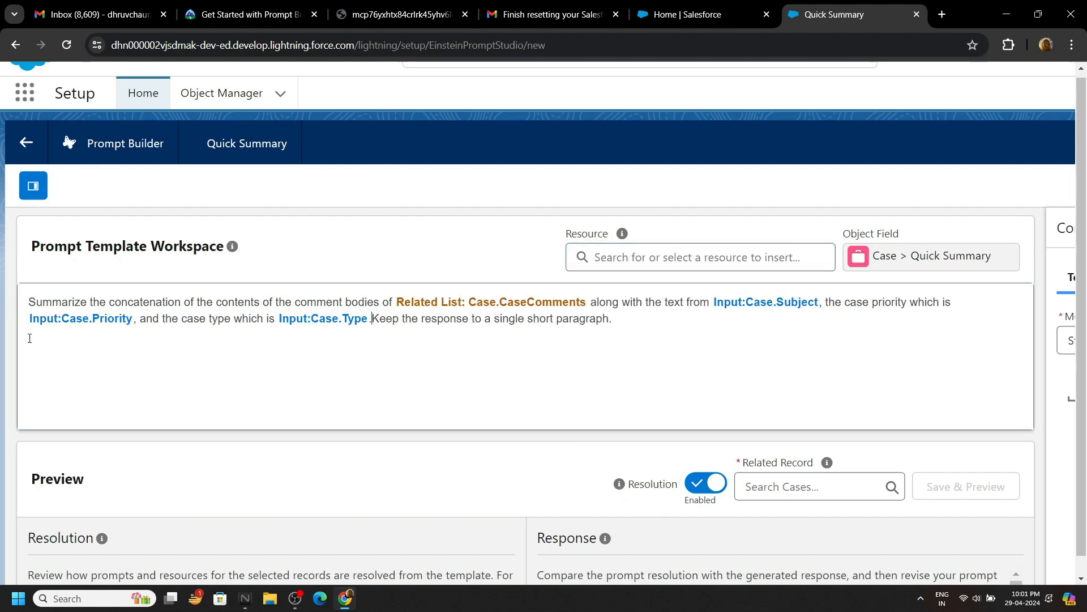
pyautogui.click(964, 358)
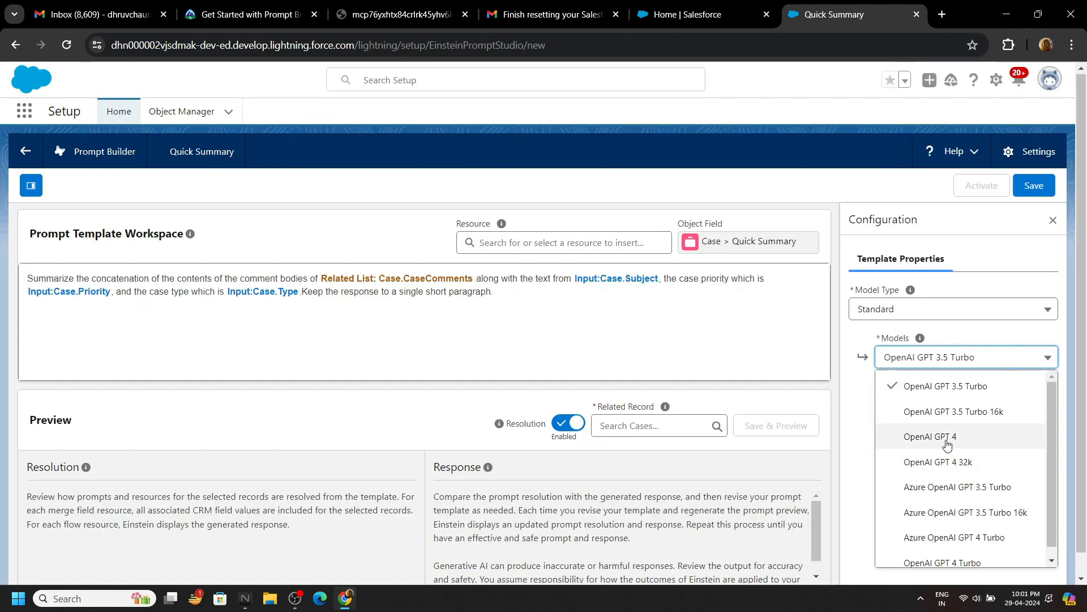
# Step: Select OpenAI GPT 4 as the template's model in Template Properties
pyautogui.click(930, 435)
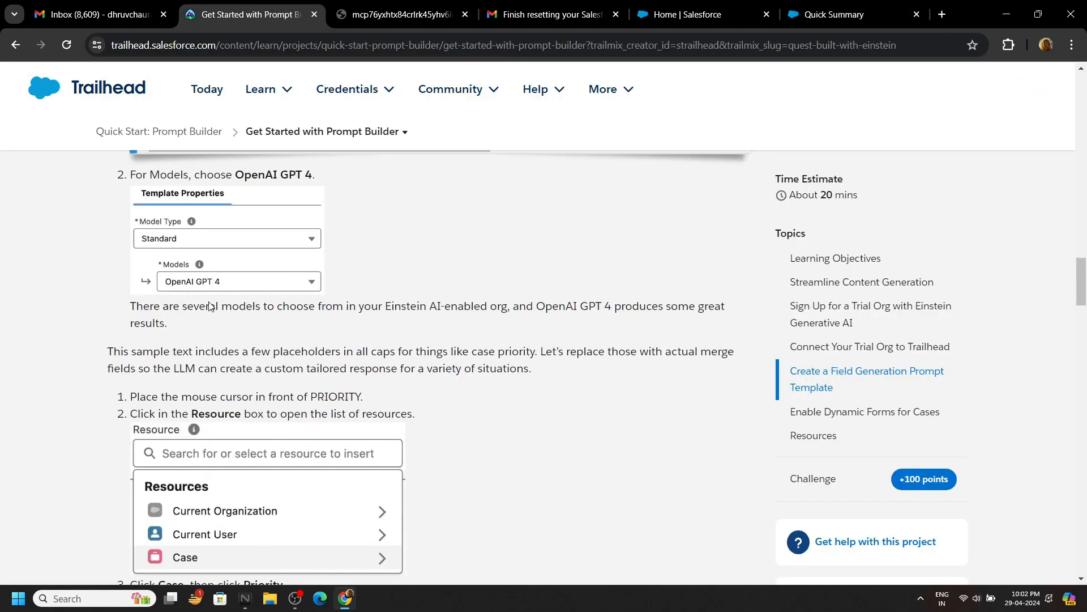
pyautogui.scroll(-3)
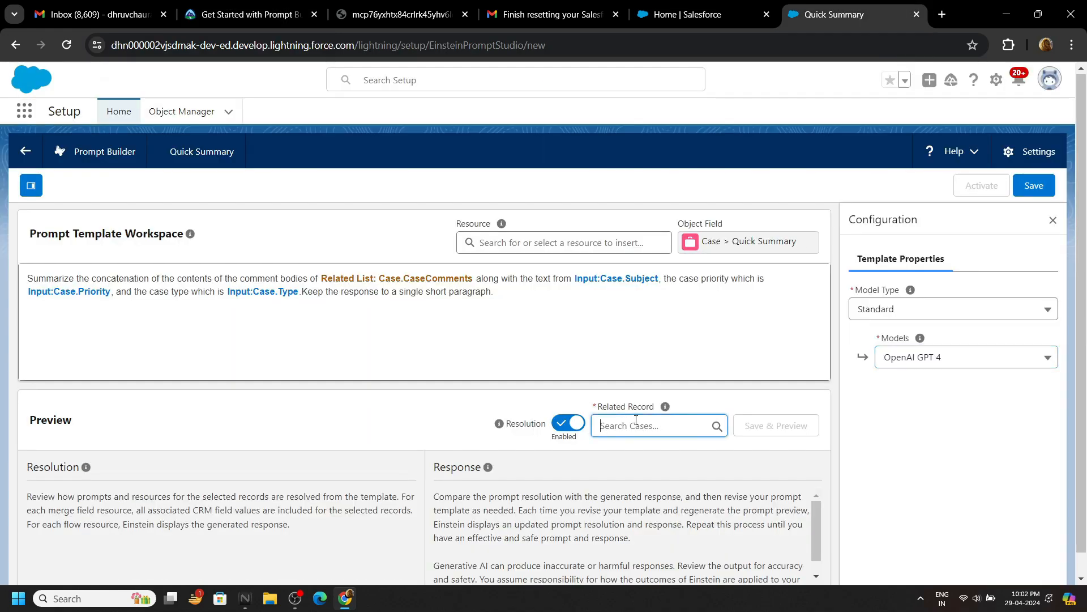
# Step: Save & Preview the template on case 00001002, activate it as Version 1, and return Home
pyautogui.write('00001002')
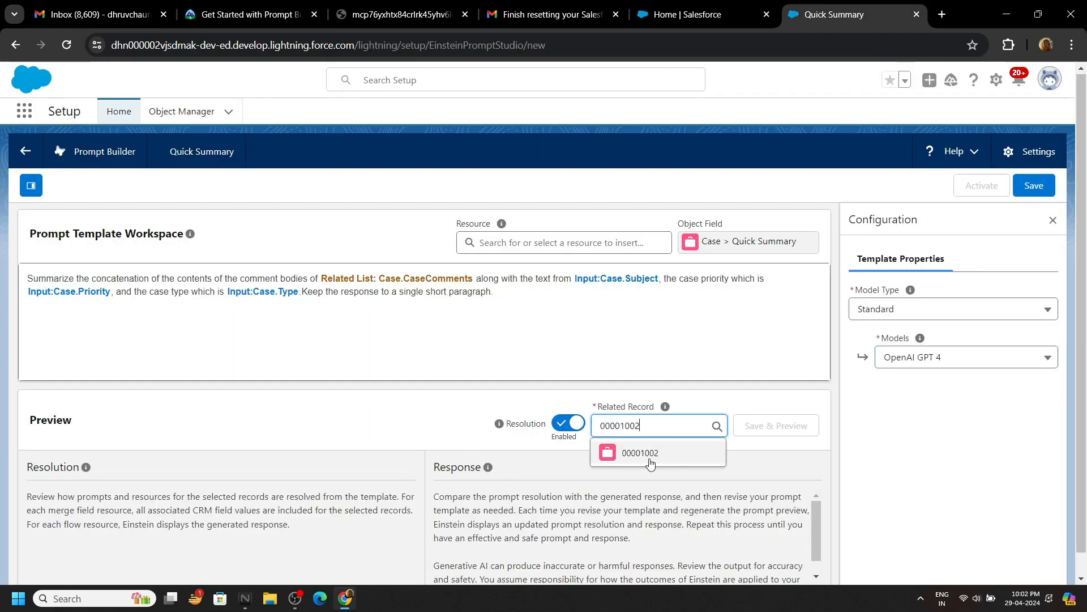
pyautogui.click(638, 452)
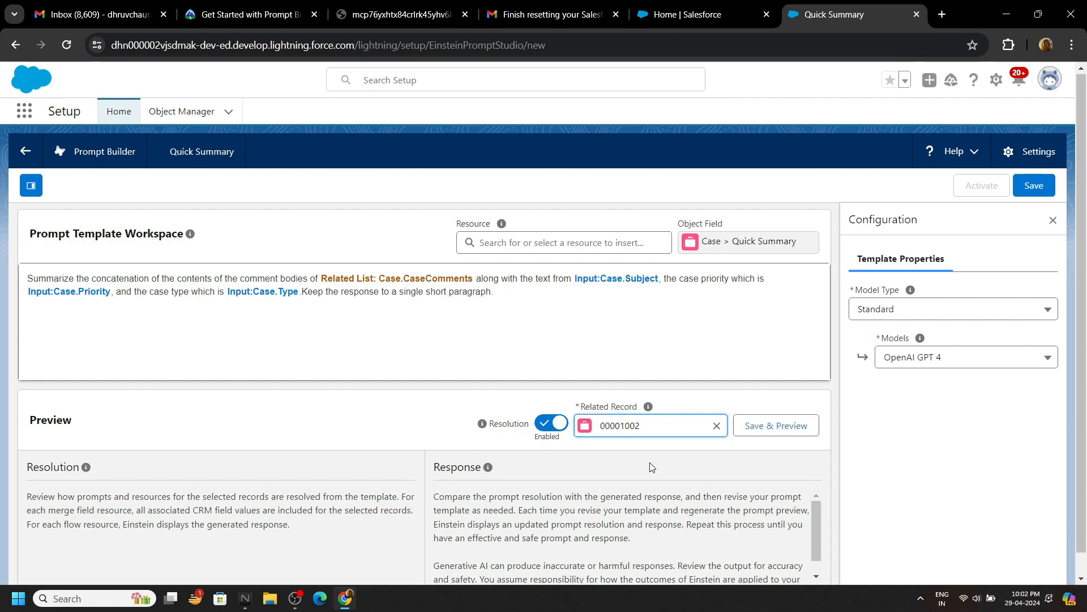
pyautogui.click(1033, 186)
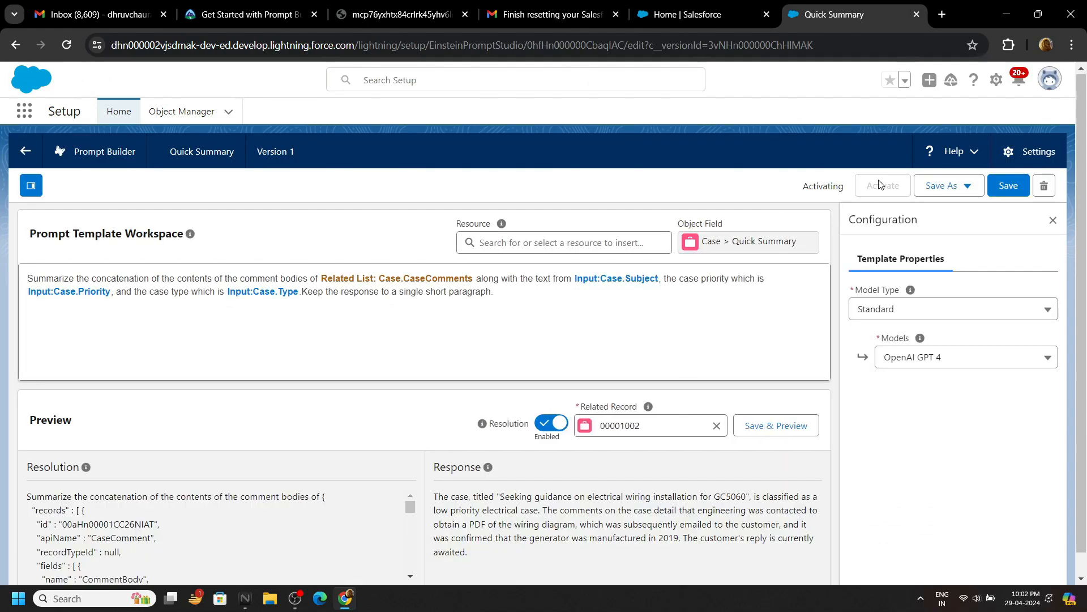
pyautogui.click(882, 185)
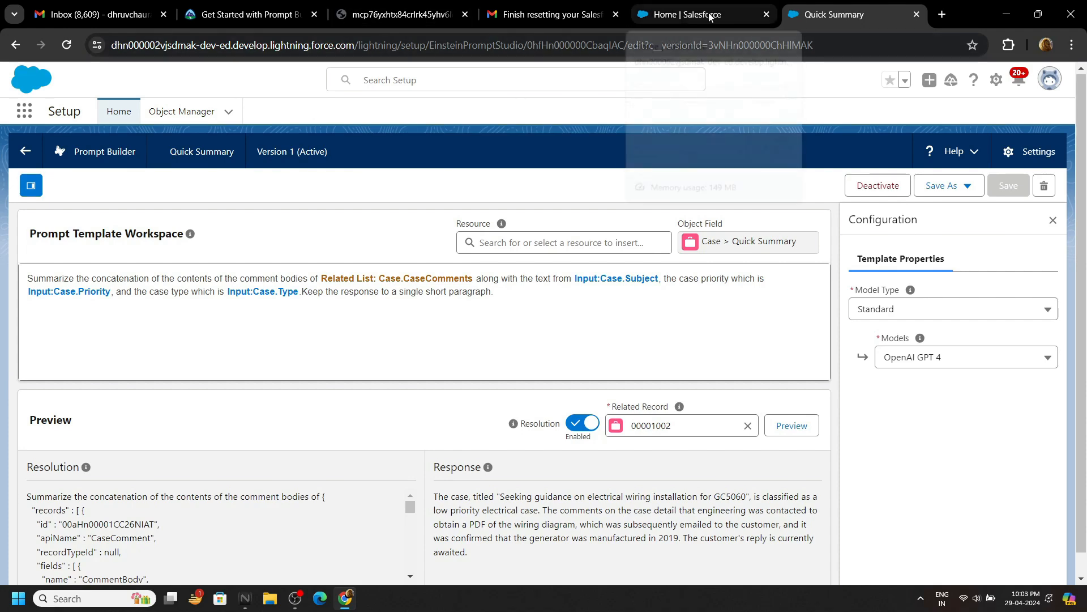
pyautogui.click(694, 14)
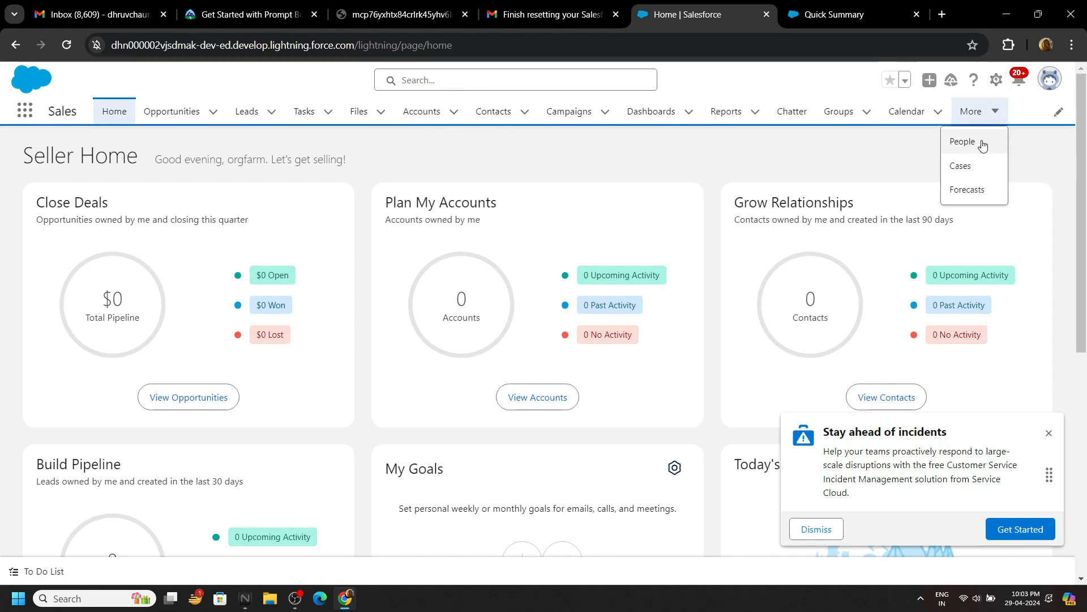
# Step: Open case 00001002 from All Open Cases and launch Edit Page in Lightning App Builder
pyautogui.click(961, 166)
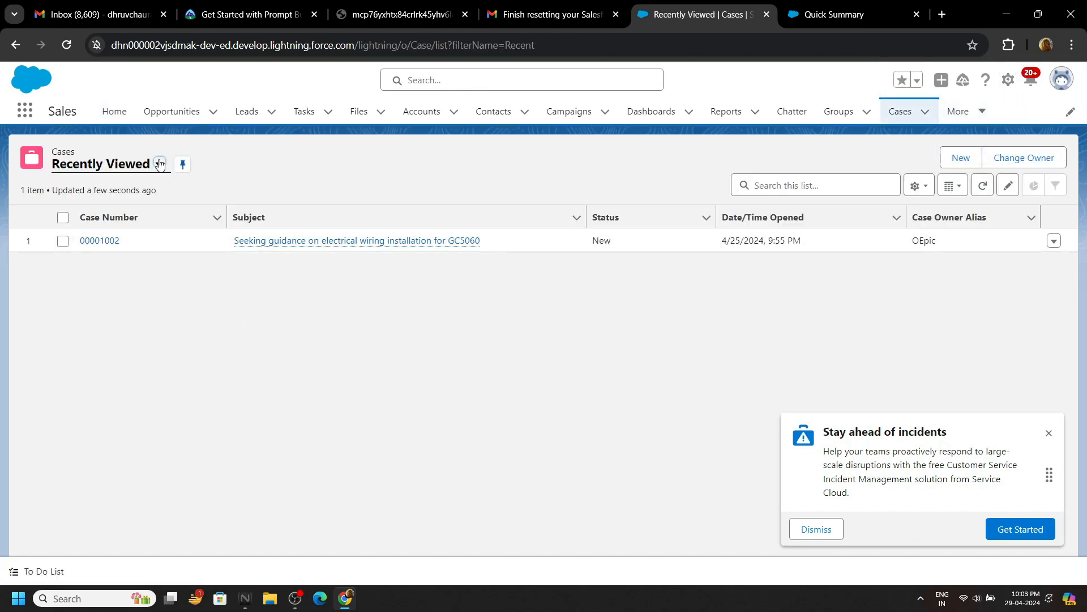
pyautogui.click(160, 164)
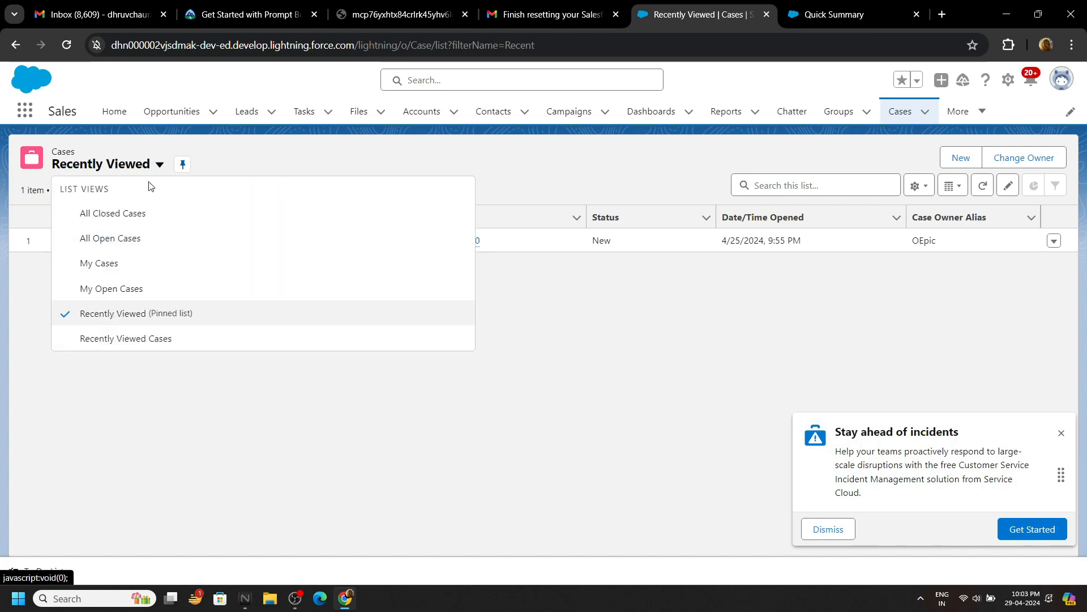
pyautogui.click(109, 238)
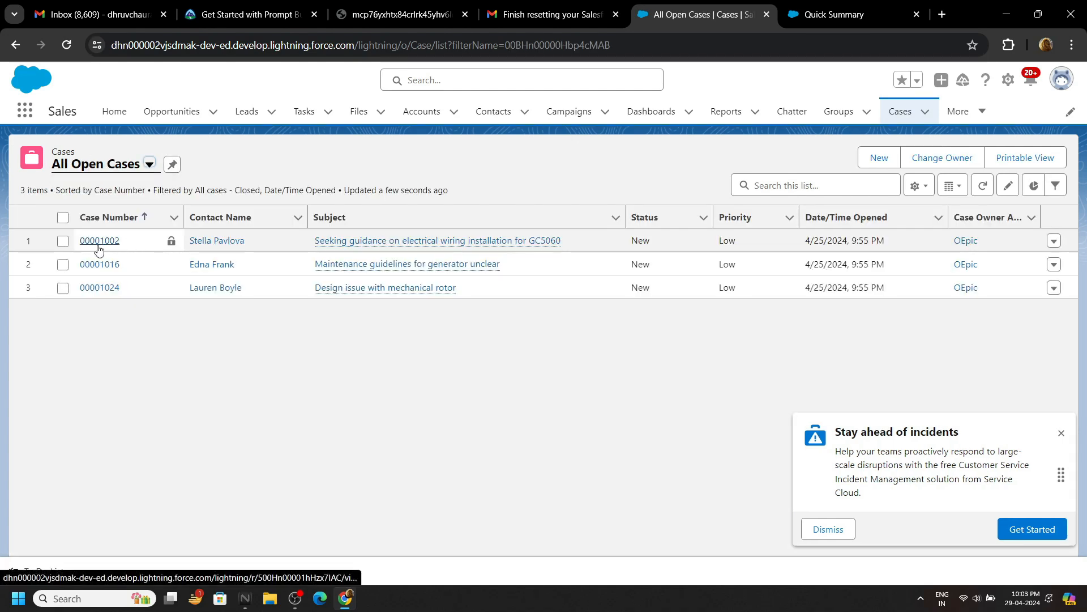
pyautogui.click(99, 240)
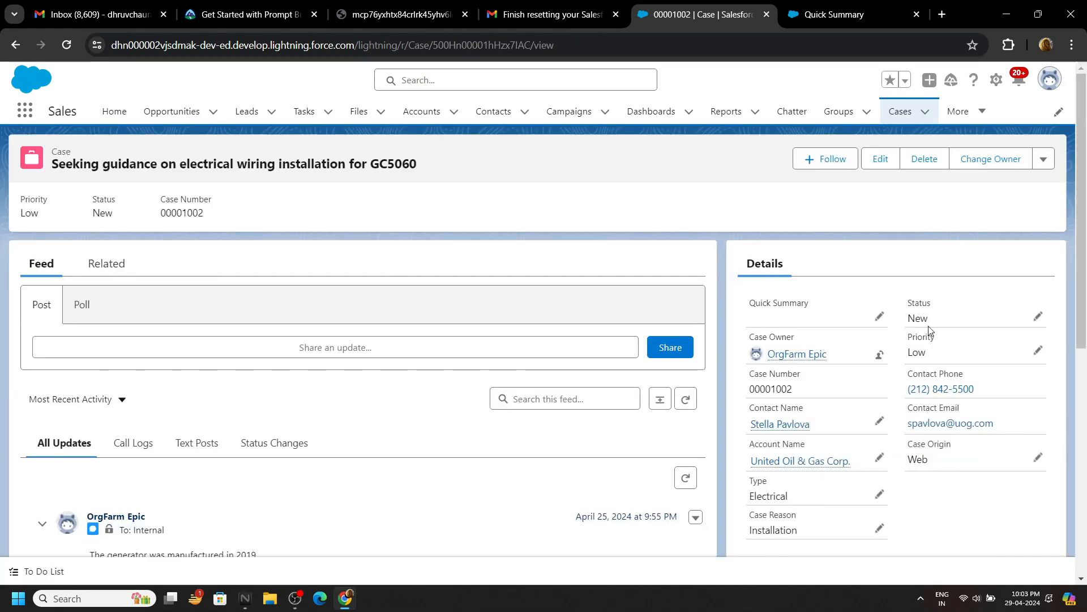
pyautogui.click(997, 80)
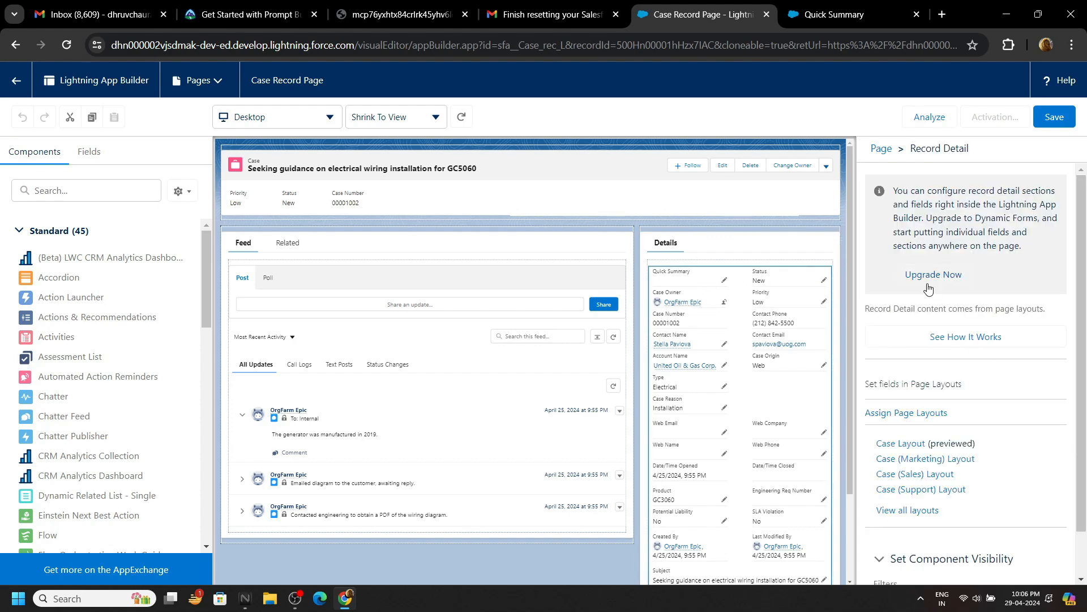
# Step: Run Upgrade Now to Dynamic Forms, migrating fields from the Case Layout
pyautogui.click(932, 274)
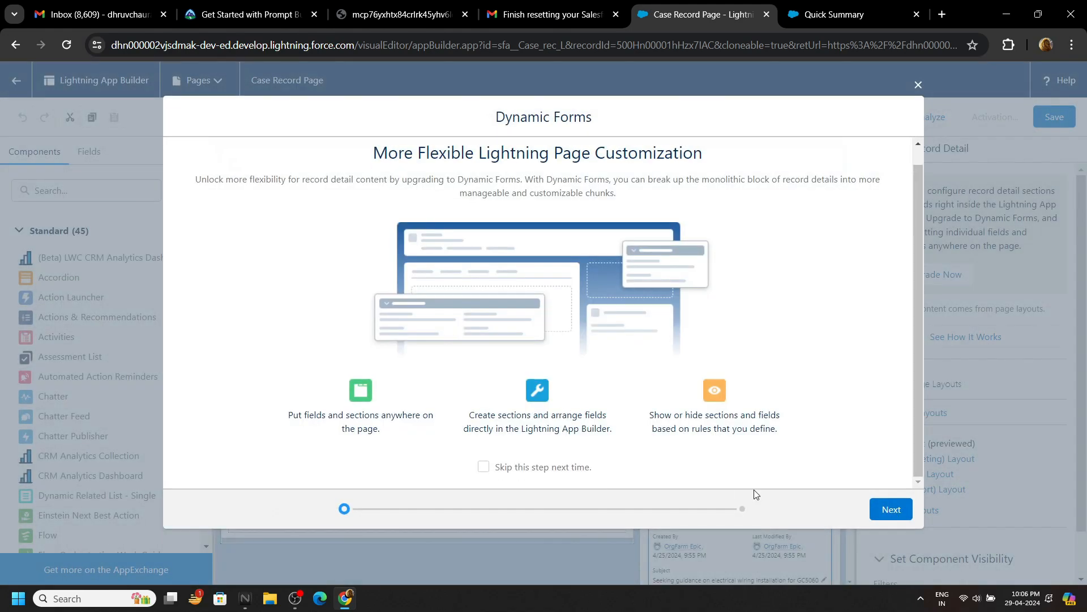
pyautogui.click(890, 509)
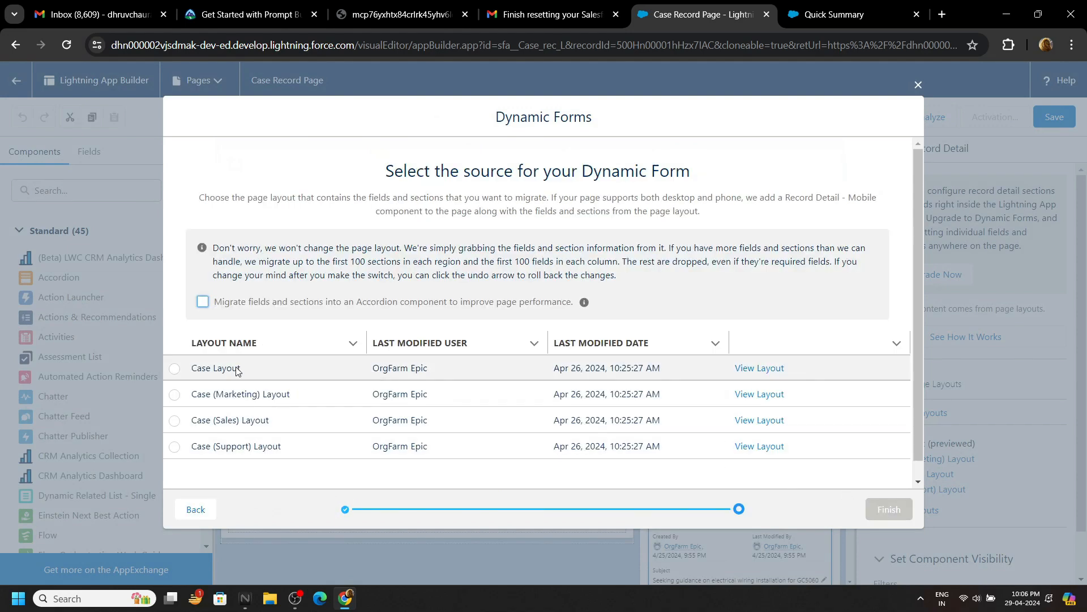
pyautogui.click(175, 368)
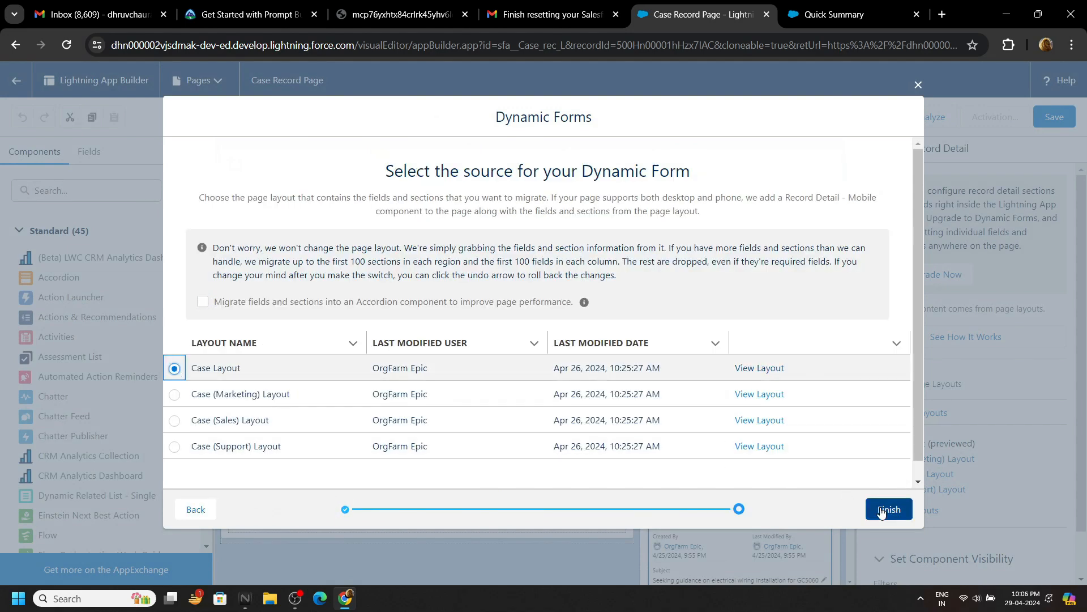
pyautogui.click(889, 509)
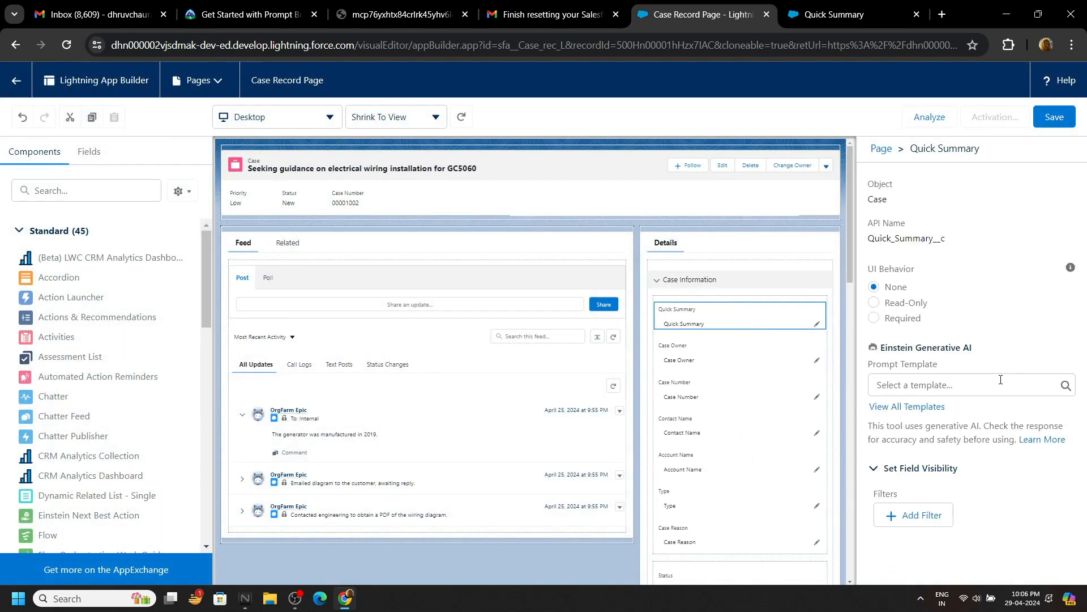
# Step: Set the field's Prompt Template to Quick Summary and dismiss the tip popover
pyautogui.click(964, 384)
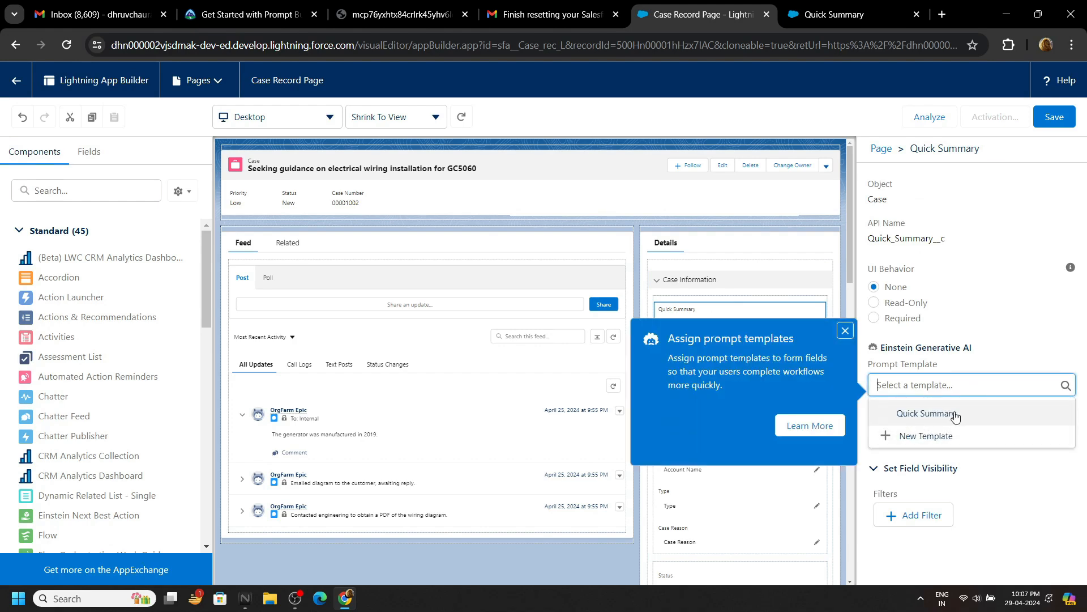
pyautogui.click(926, 413)
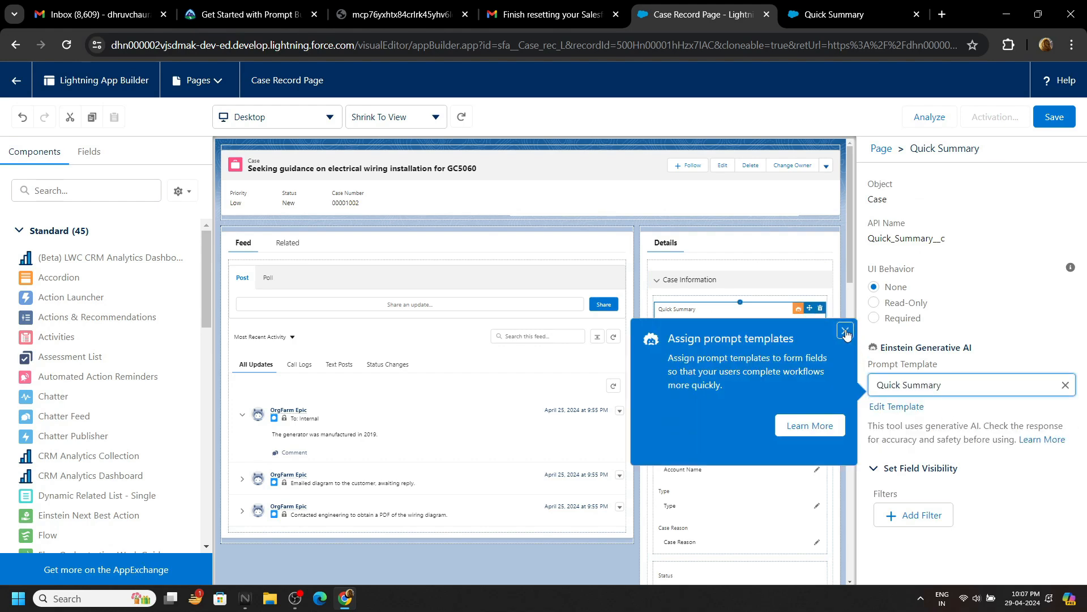
pyautogui.click(845, 331)
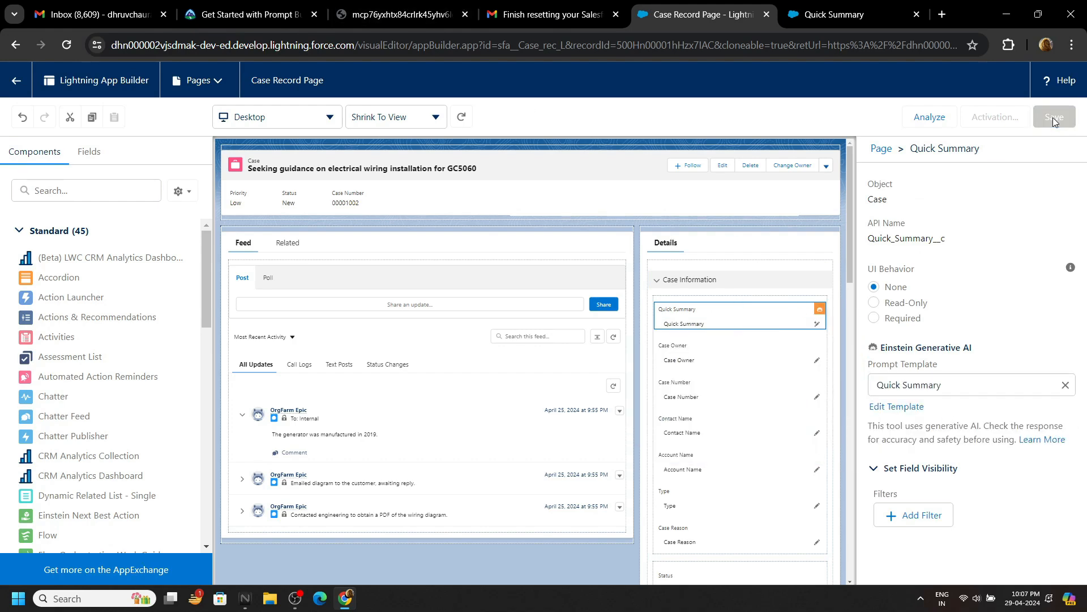
# Step: Save the Case record page and start its activation
pyautogui.click(1055, 117)
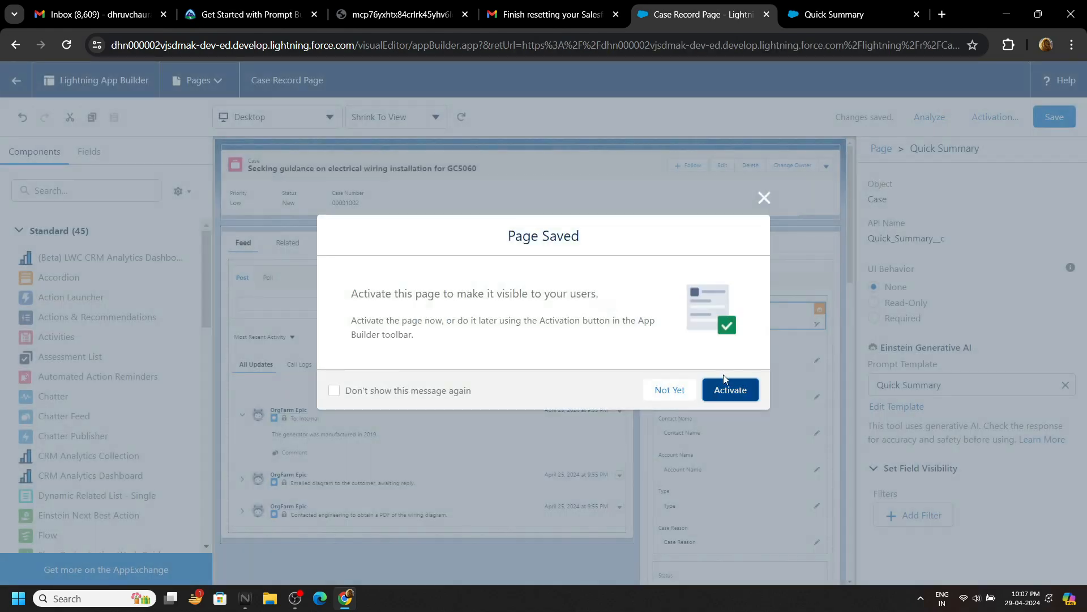
pyautogui.click(669, 389)
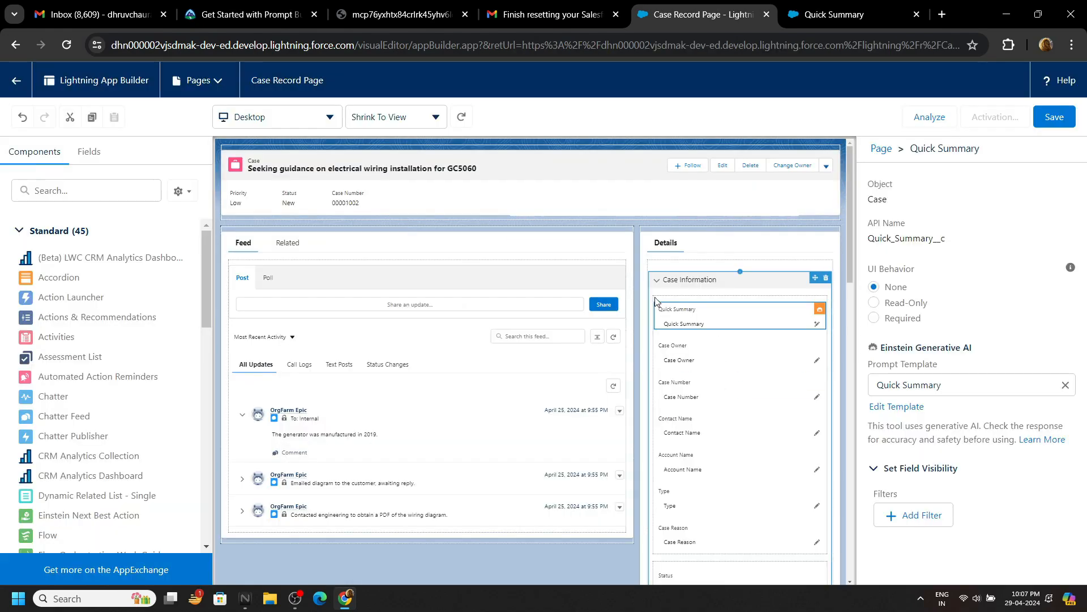
pyautogui.click(992, 117)
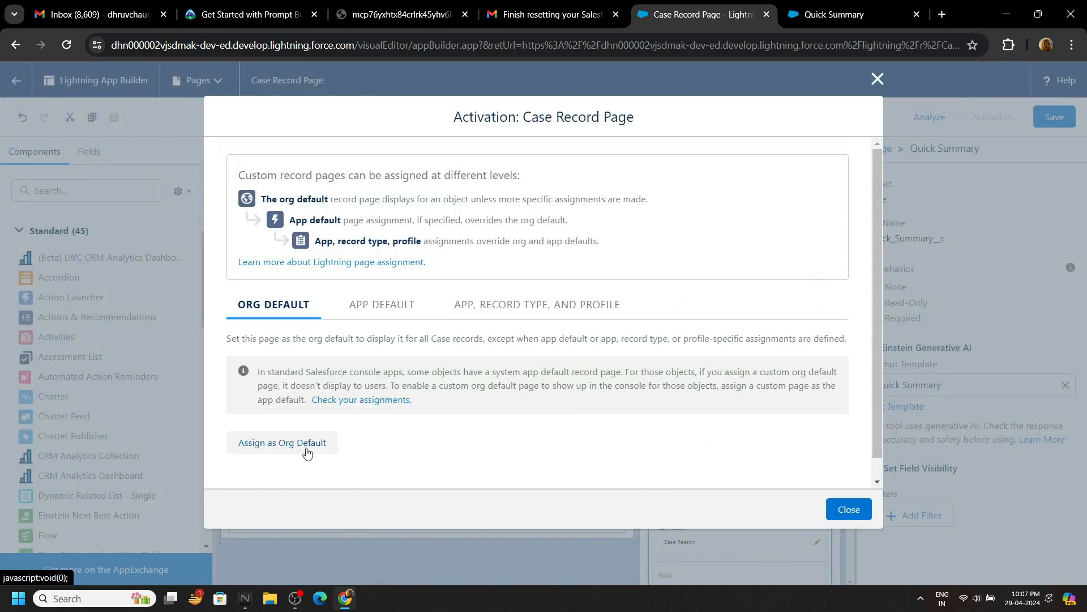
# Step: Assign the page as Org Default for Desktop, save, and return to Trailhead
pyautogui.click(282, 442)
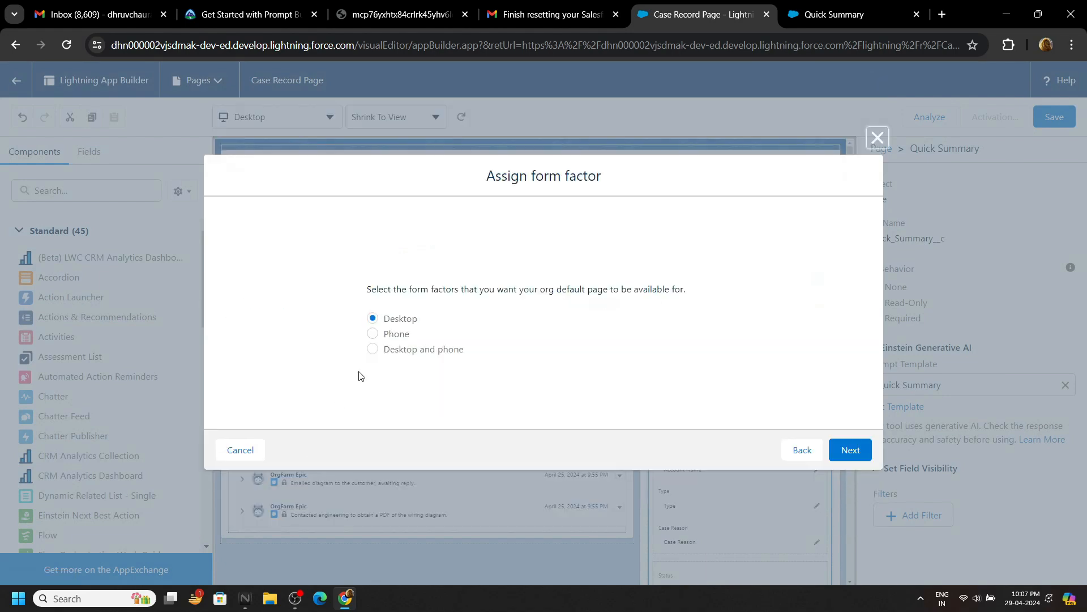
pyautogui.click(849, 449)
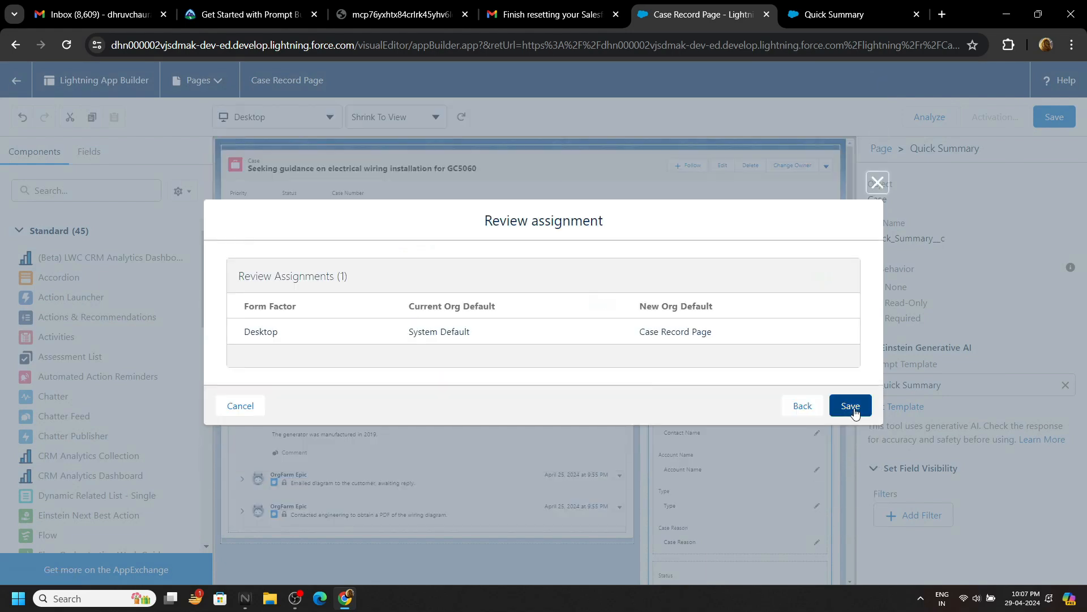
pyautogui.click(850, 405)
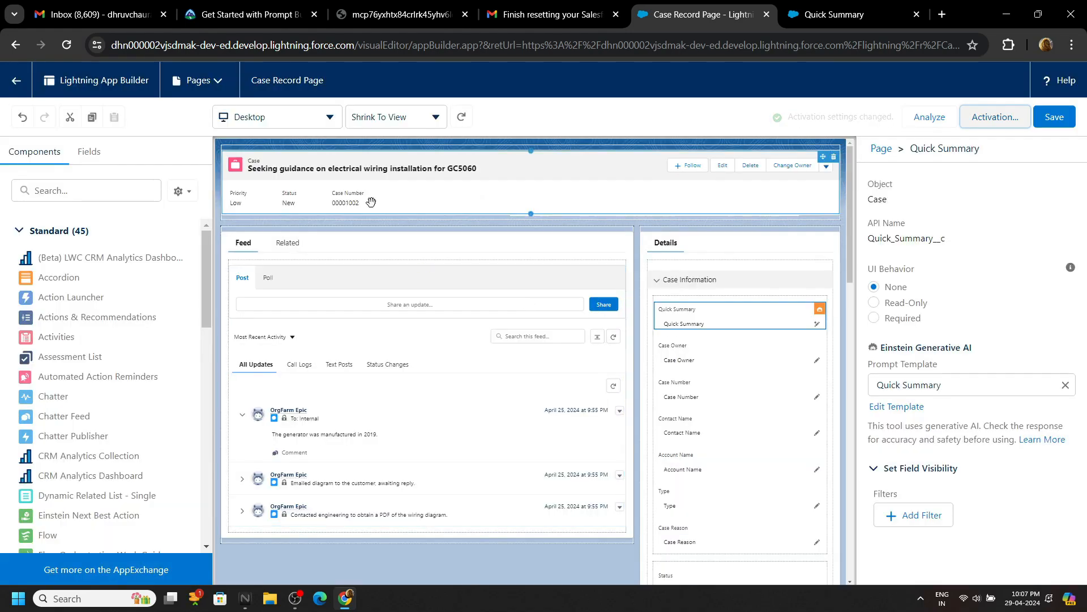
pyautogui.click(243, 14)
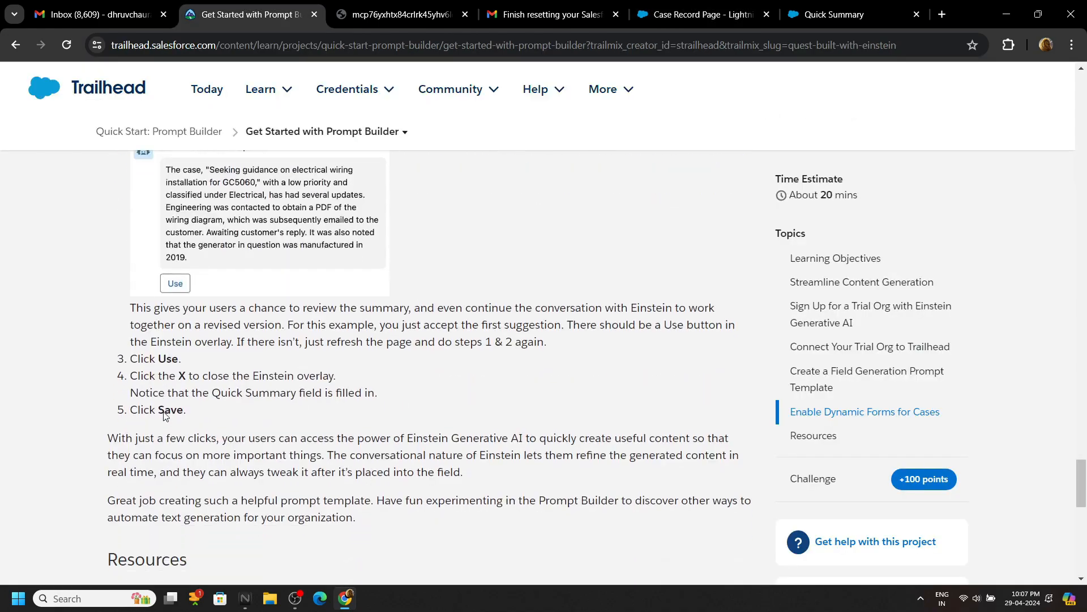